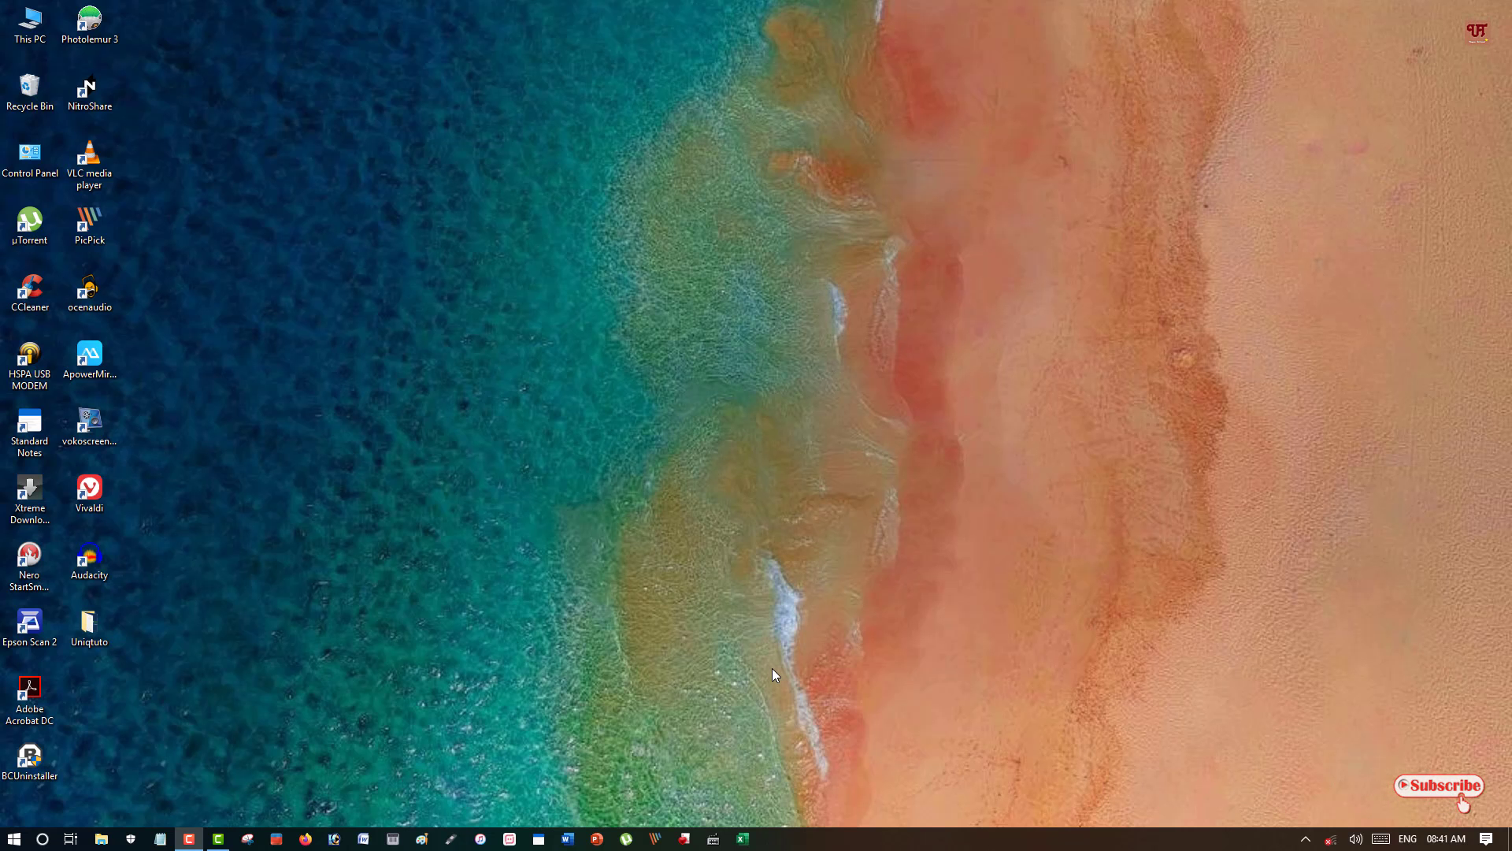
mouse_move(775, 660)
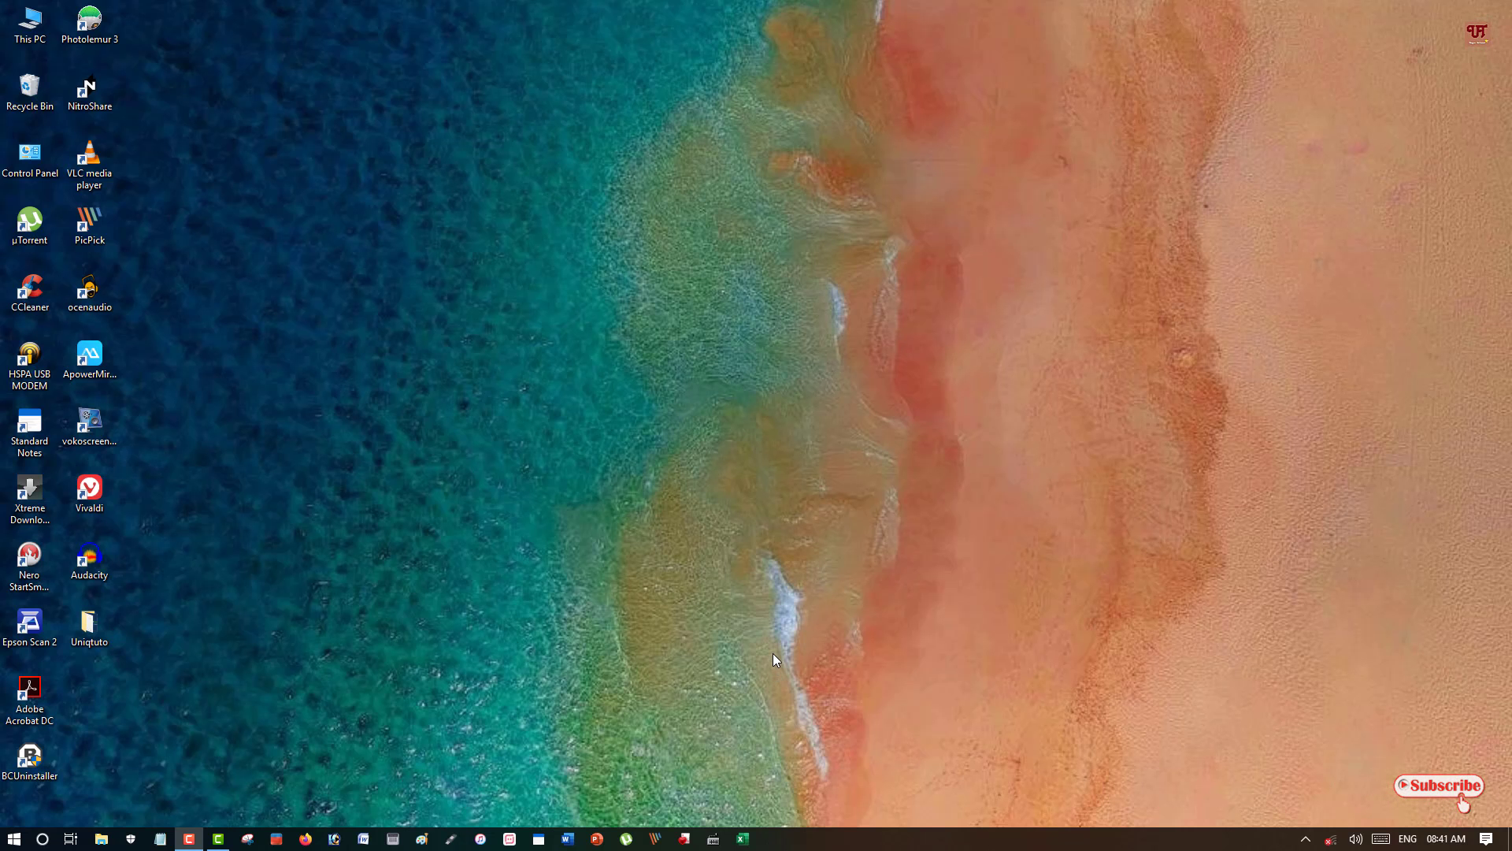
mouse_move(527, 636)
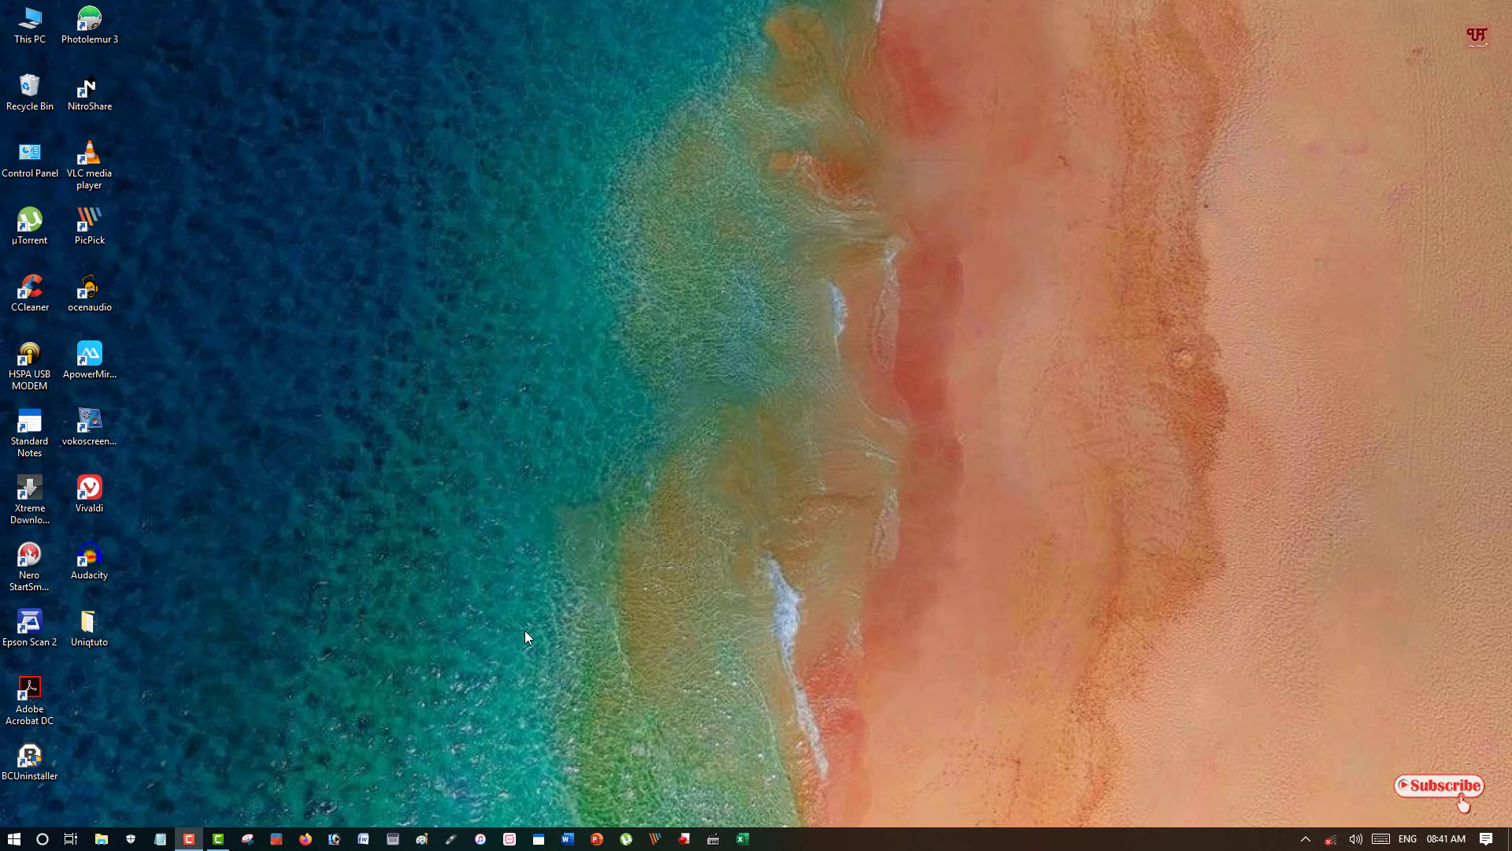
mouse_move(545, 628)
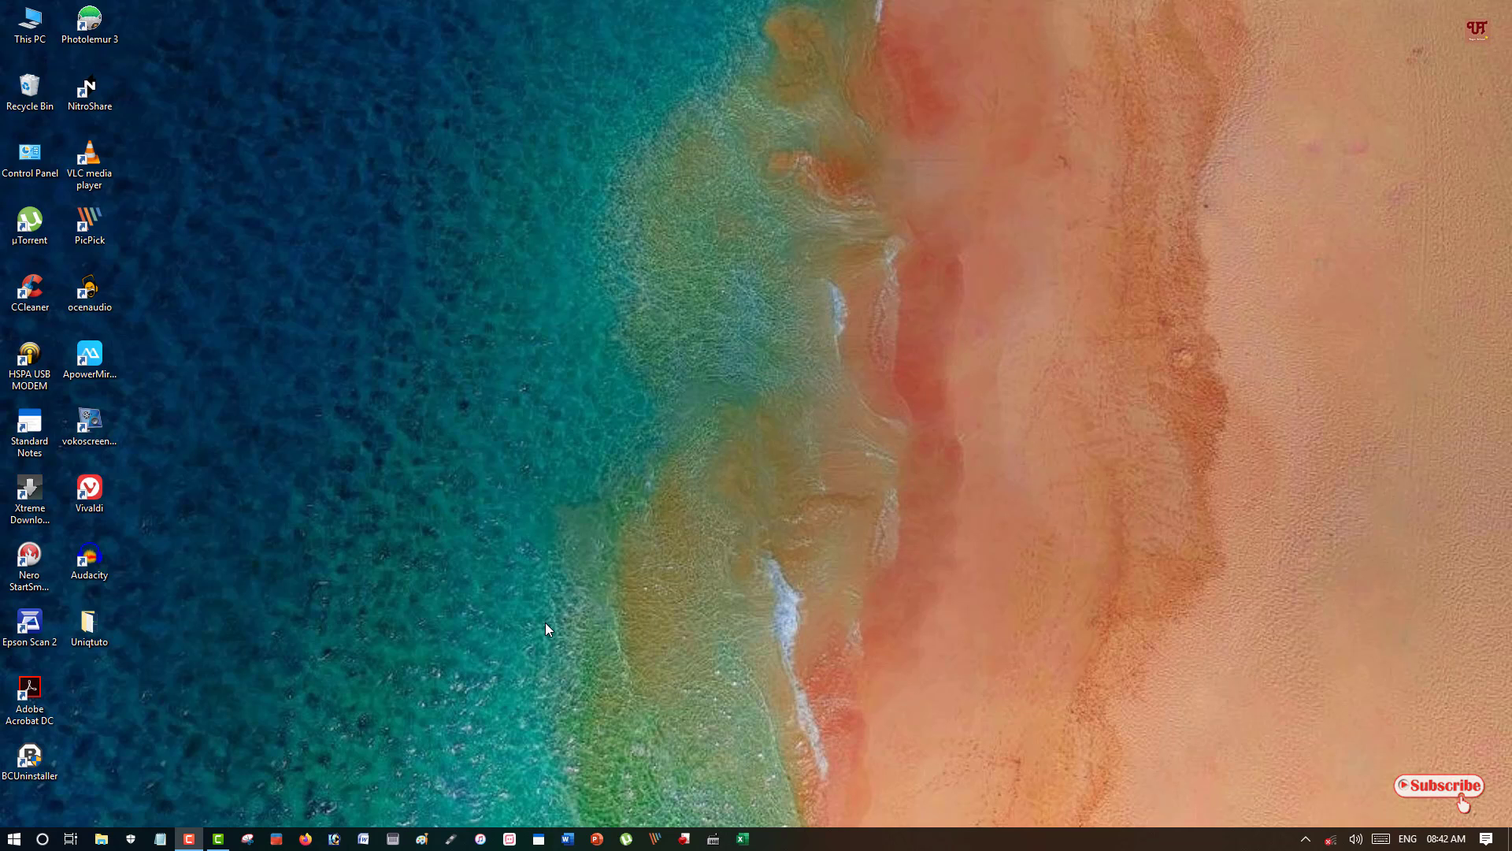
mouse_move(555, 627)
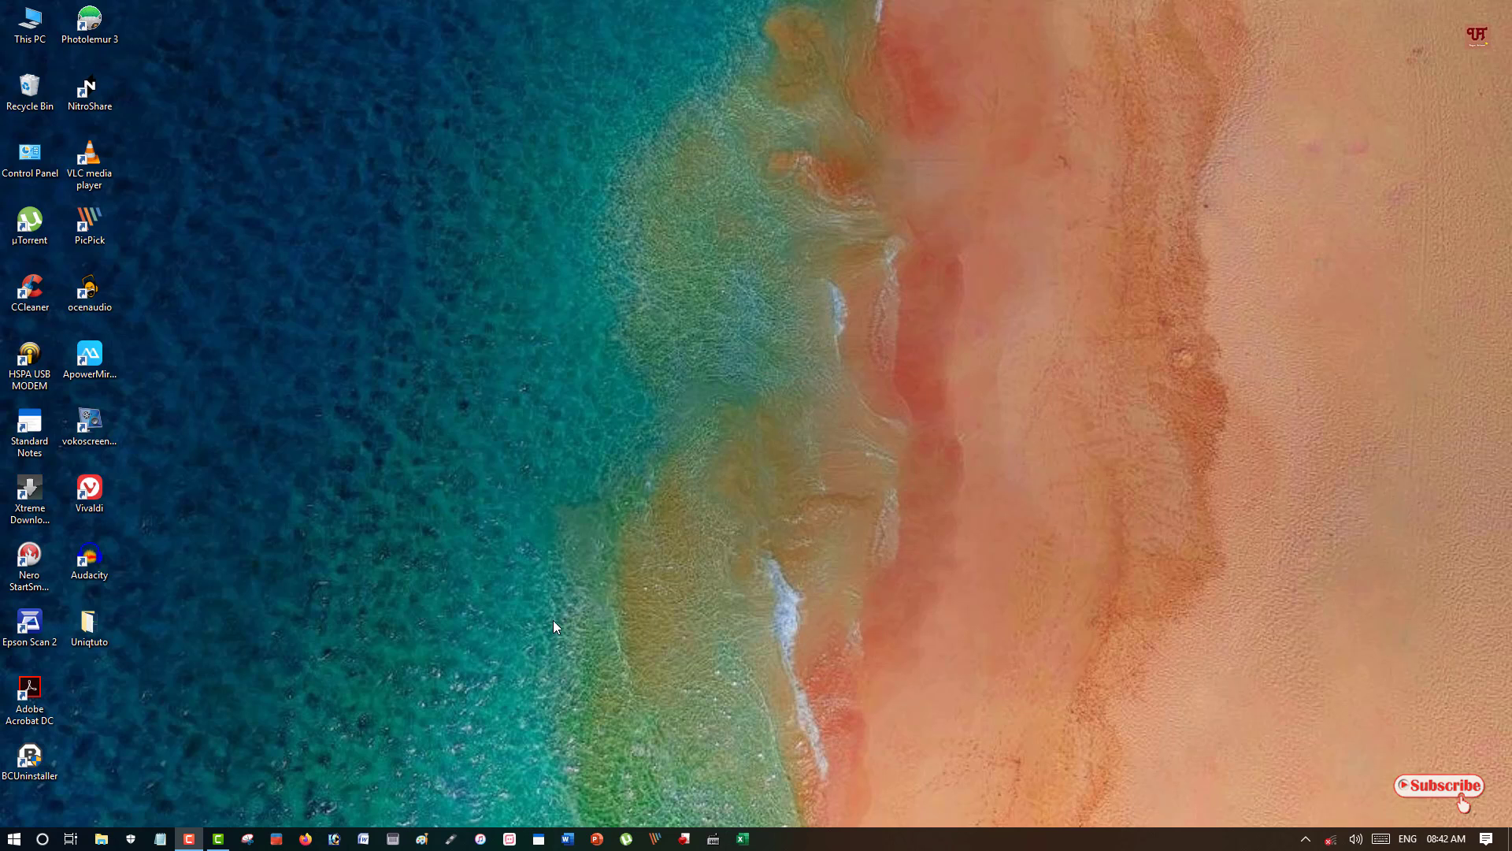
mouse_move(846, 600)
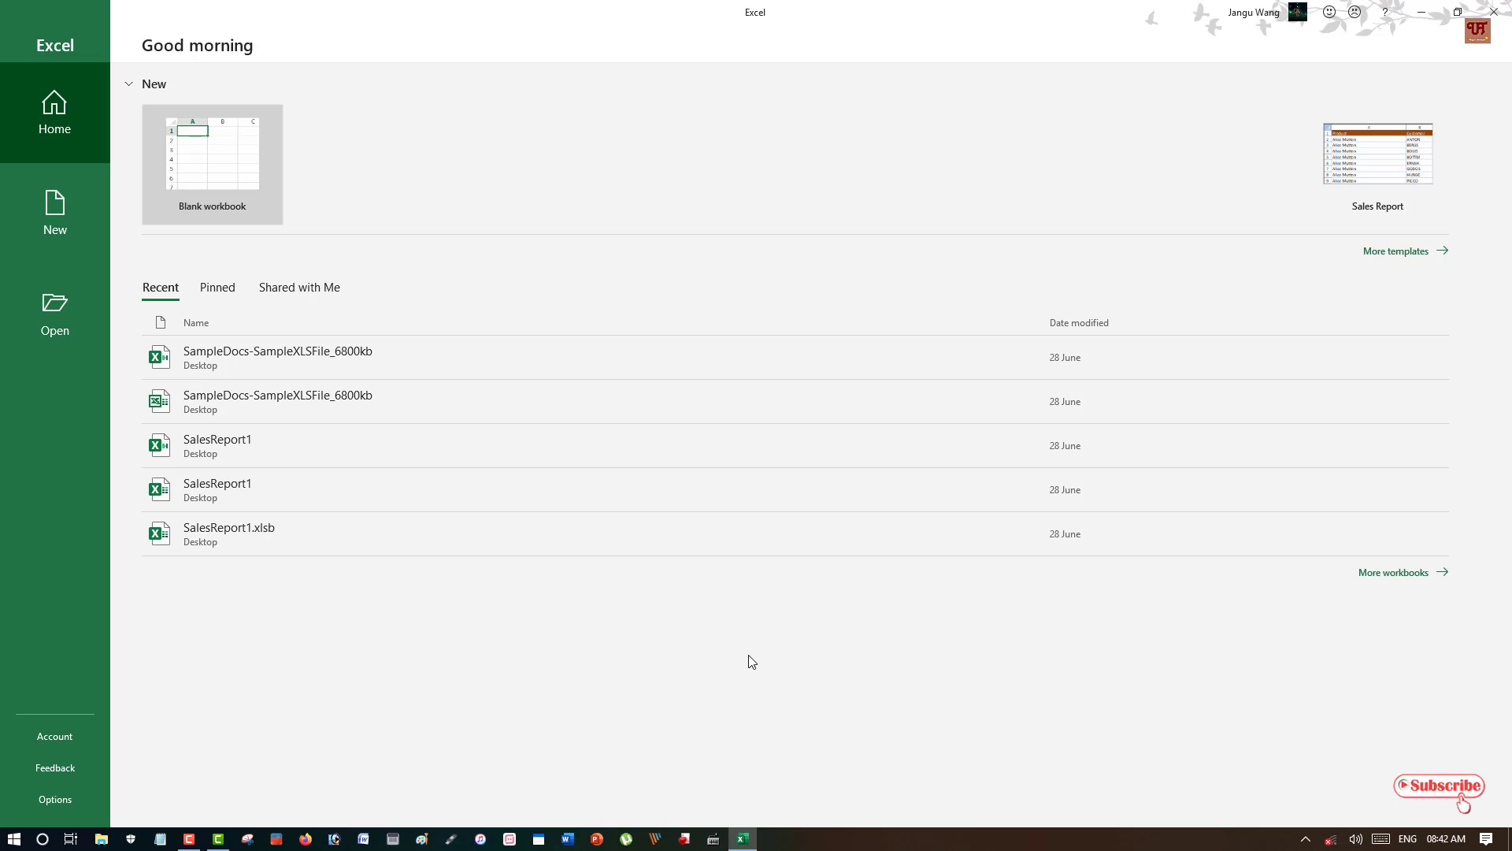
mouse_move(214, 199)
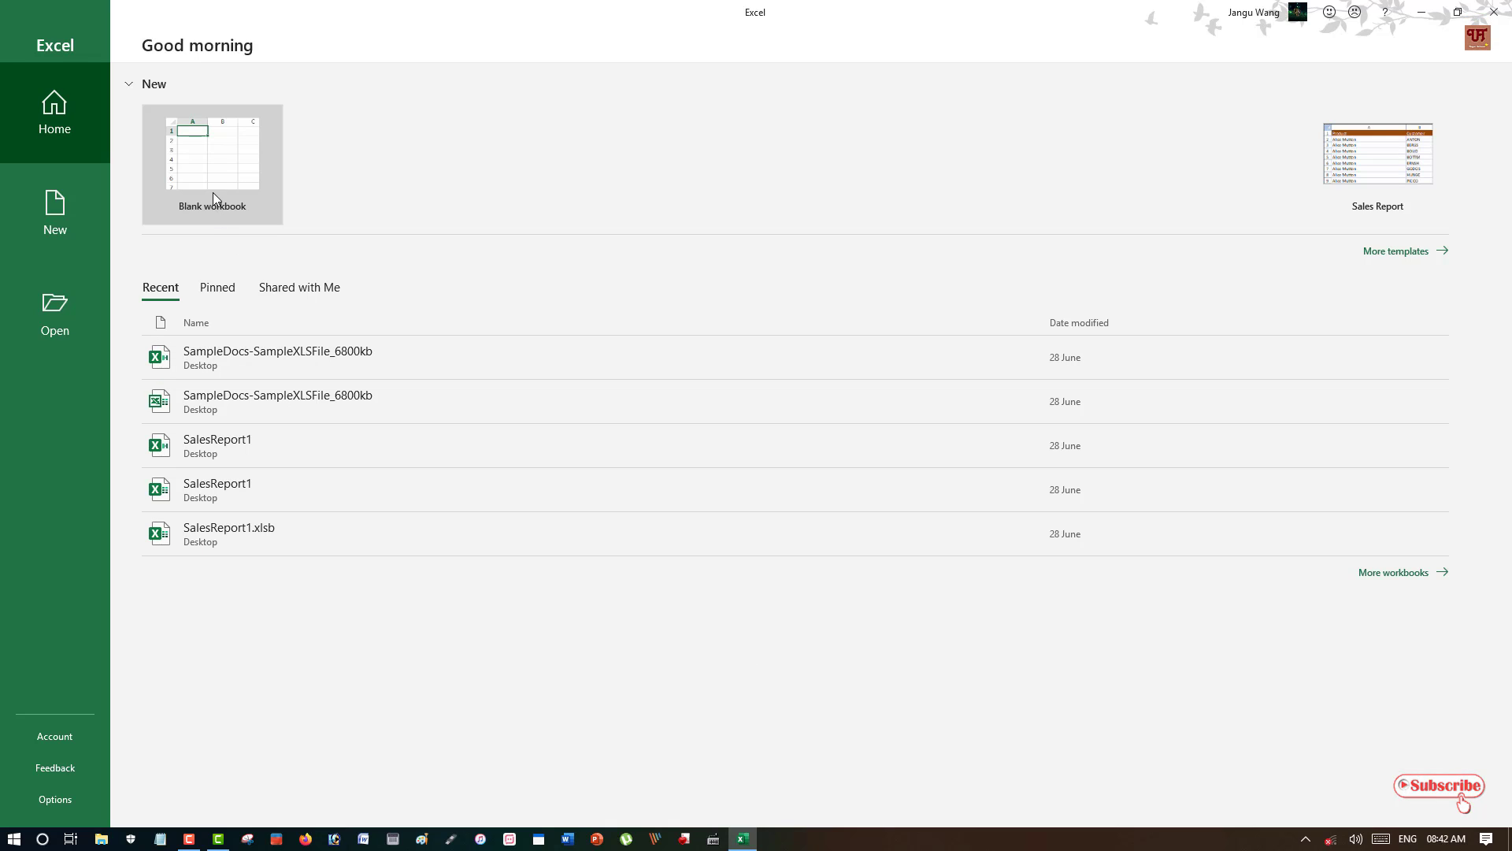
mouse_move(212, 187)
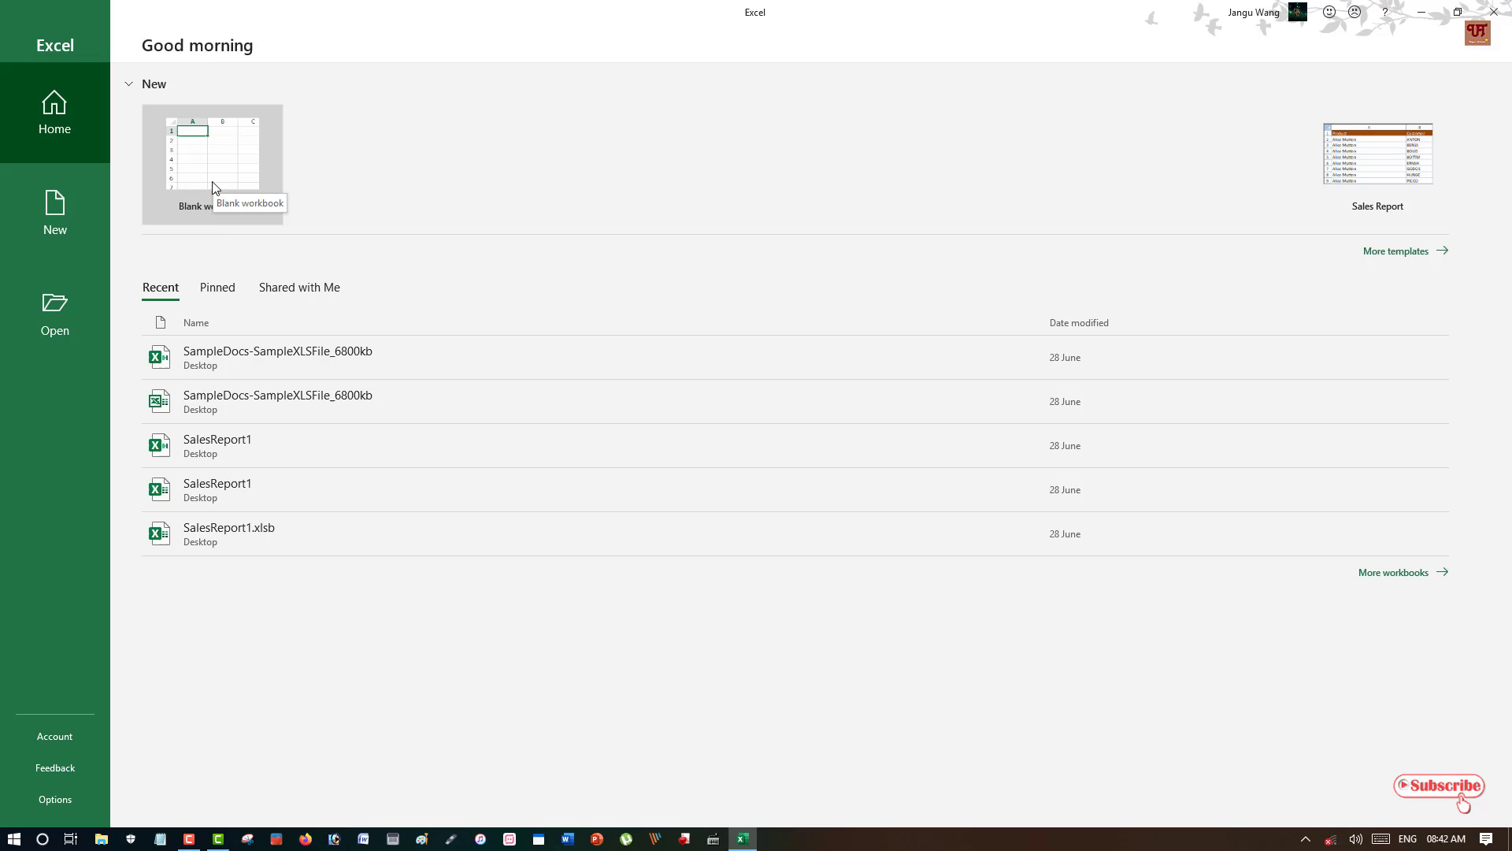
Step: Create a new blank workbook from the start screen
click(213, 164)
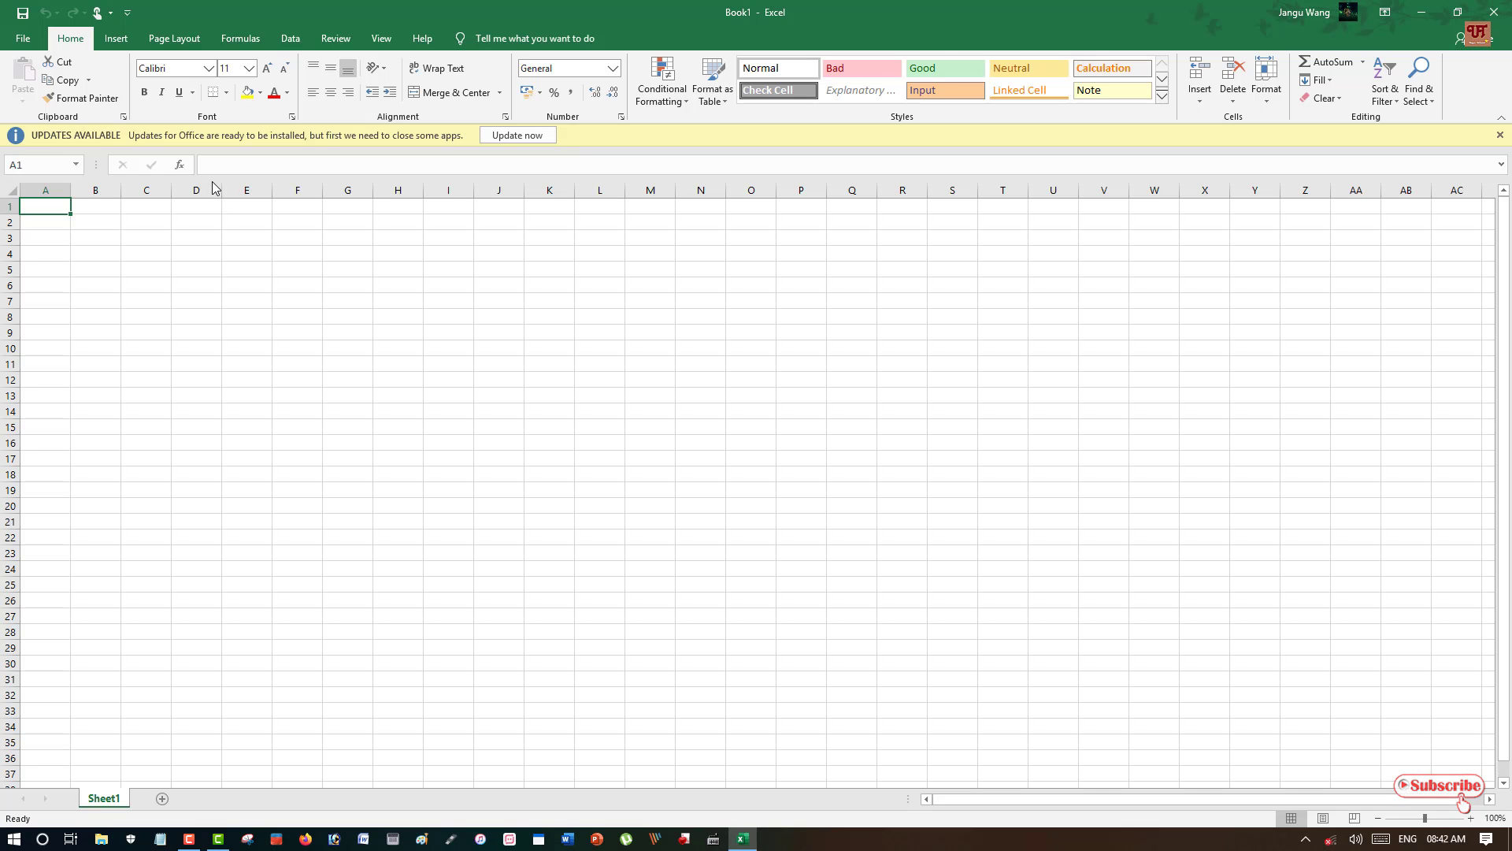
Step: Enter Applo, Rose, Mango, Applo, butter, Applo down cells A1:A6
click(1501, 136)
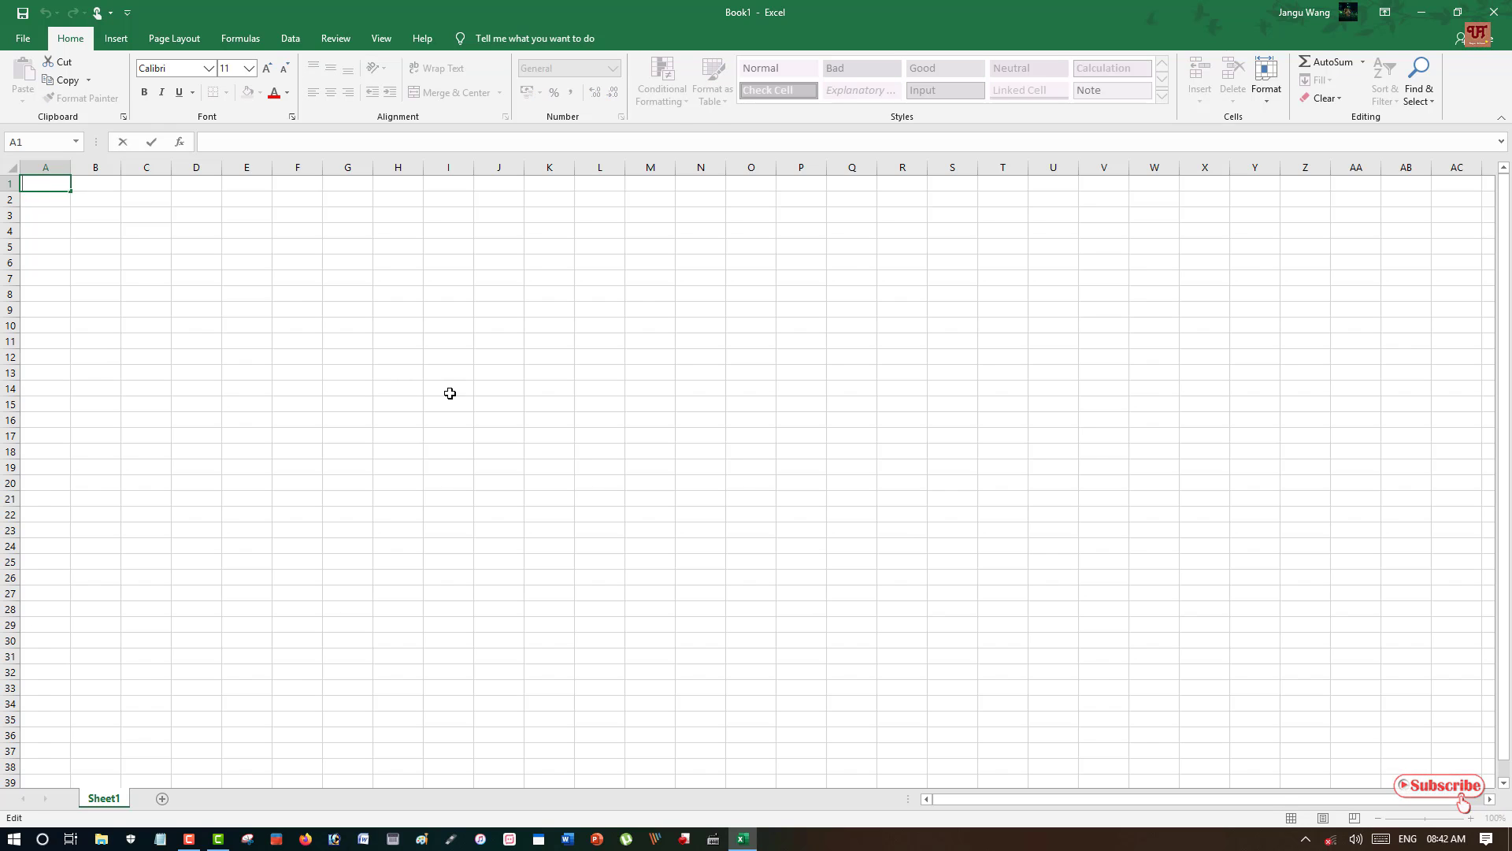
text(App)
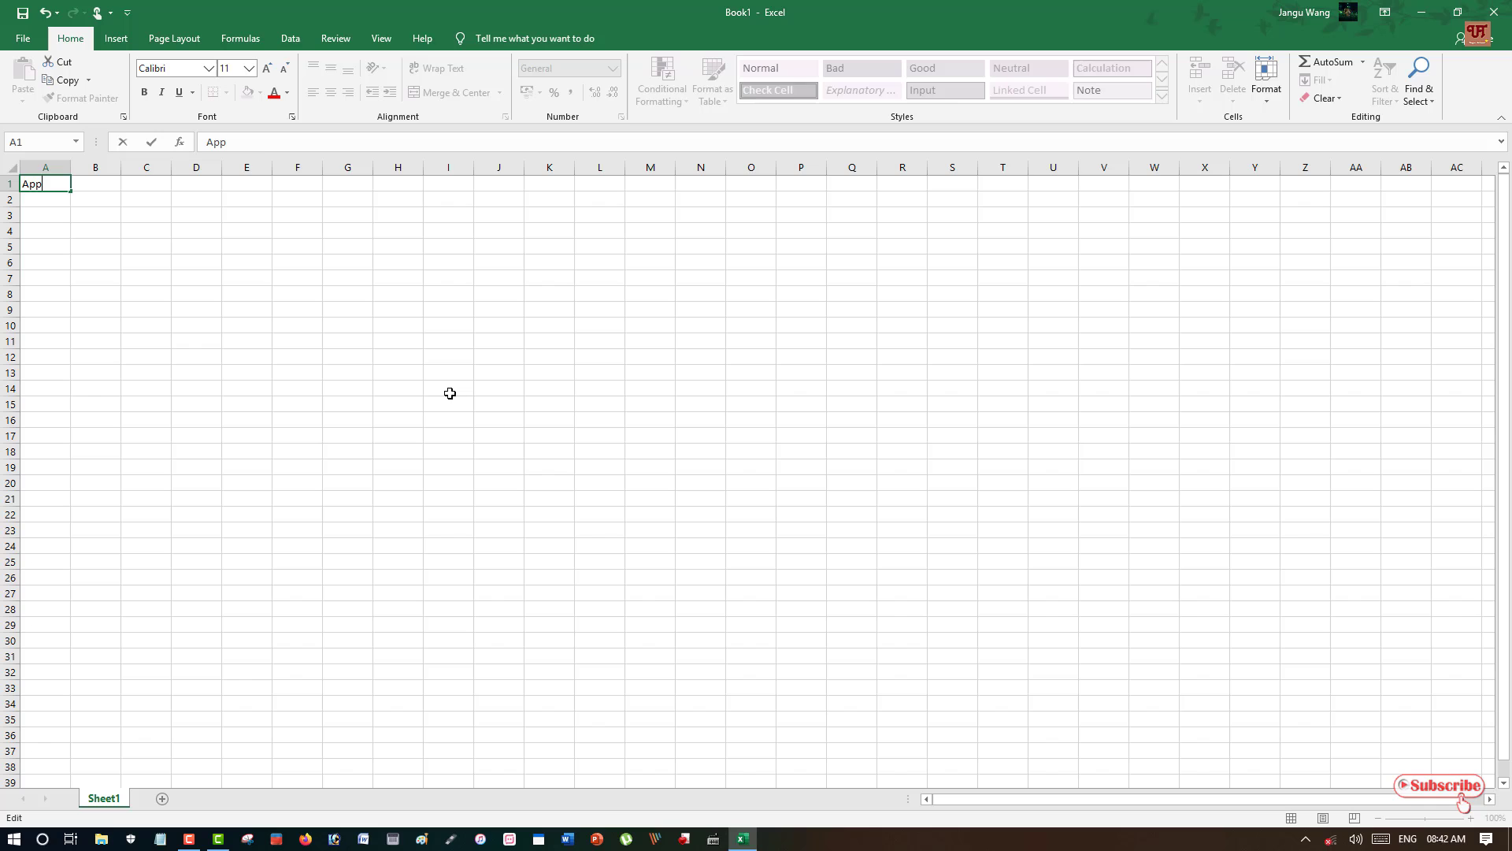
text(Rose)
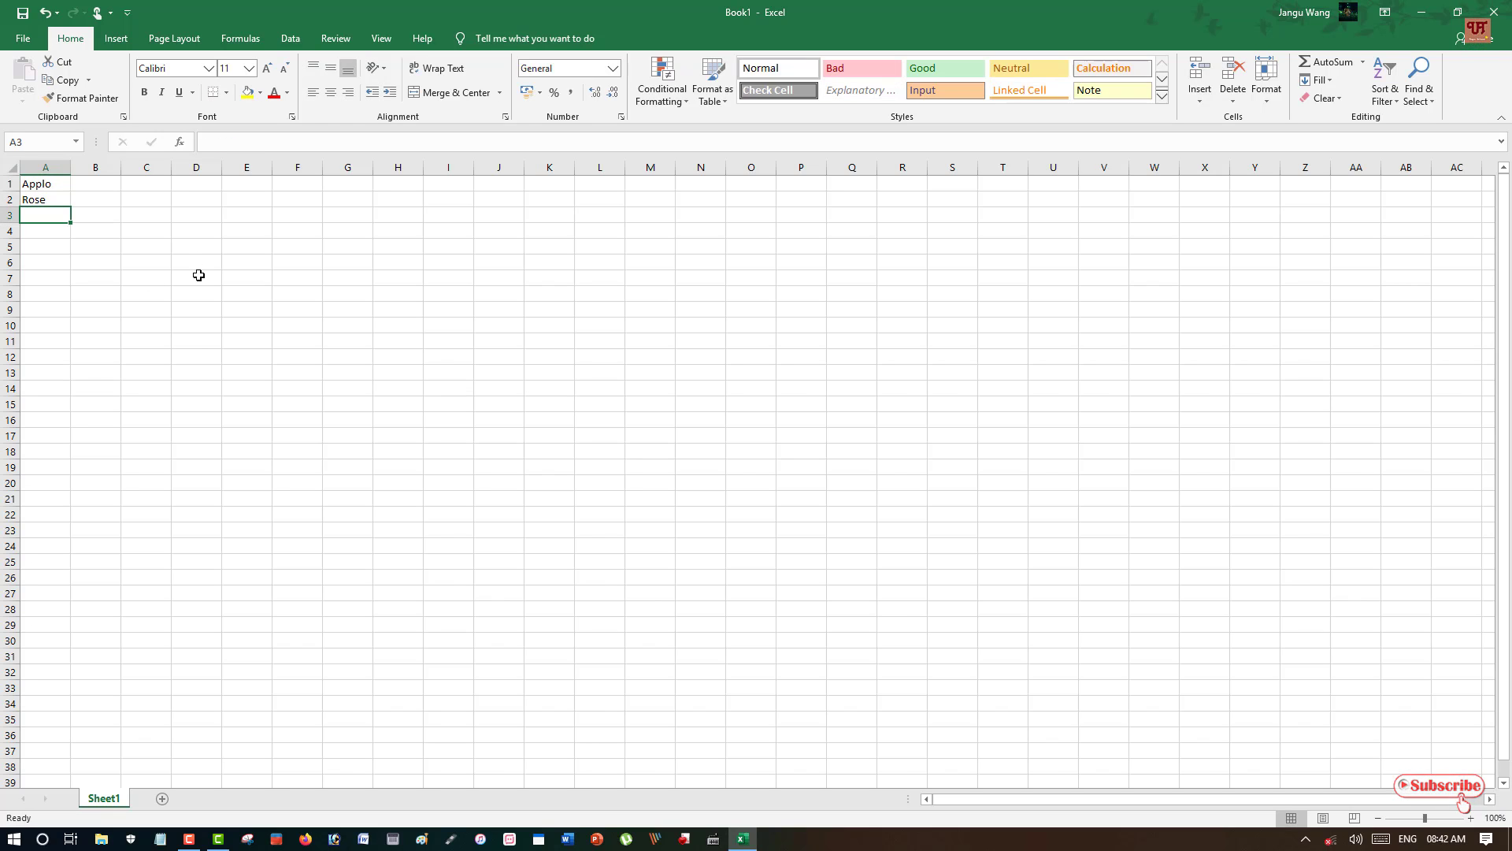
text(butter)
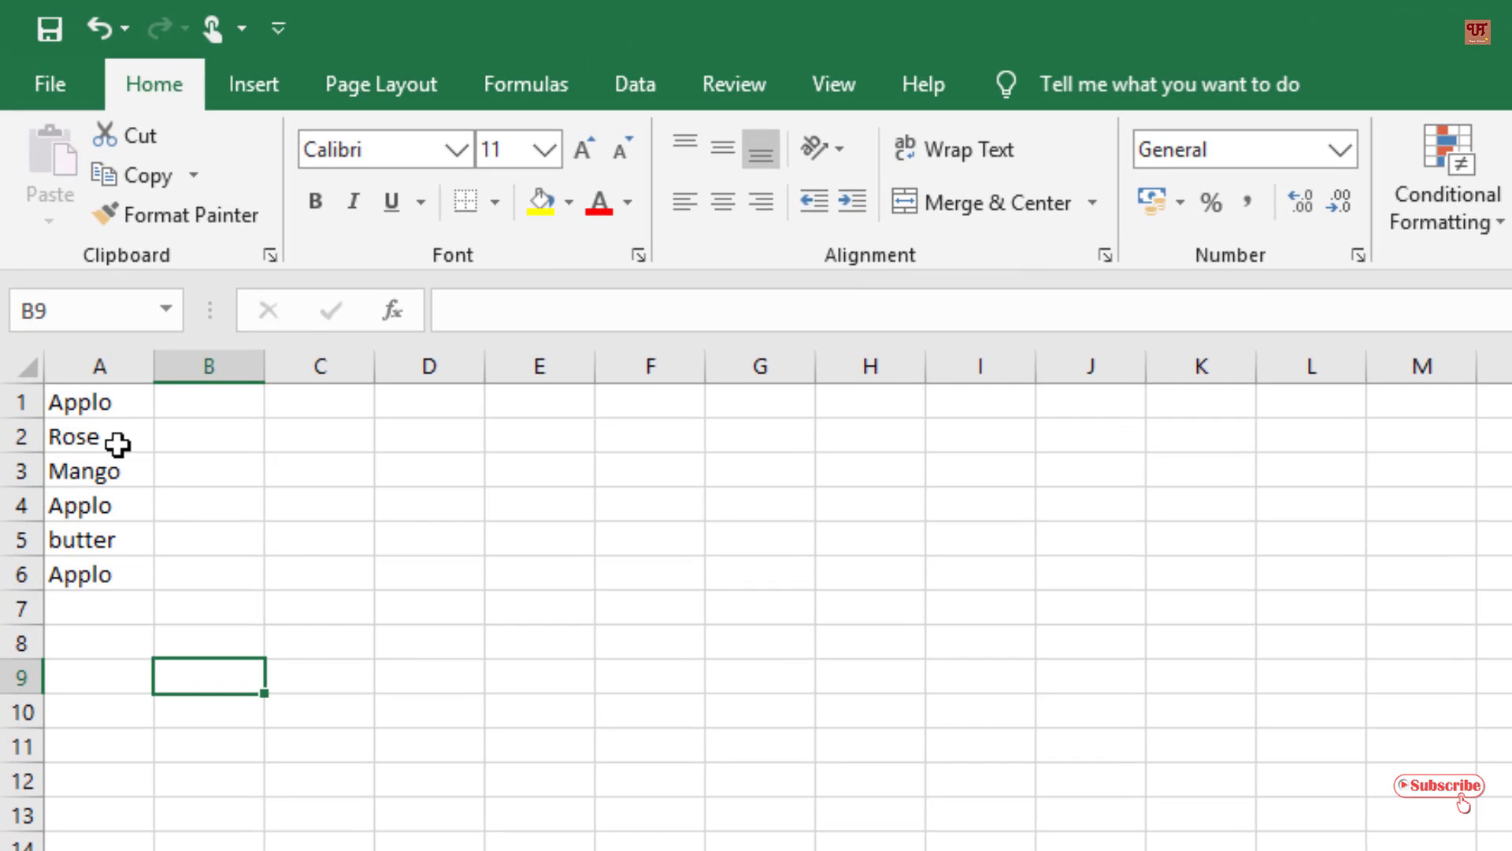
mouse_move(101, 402)
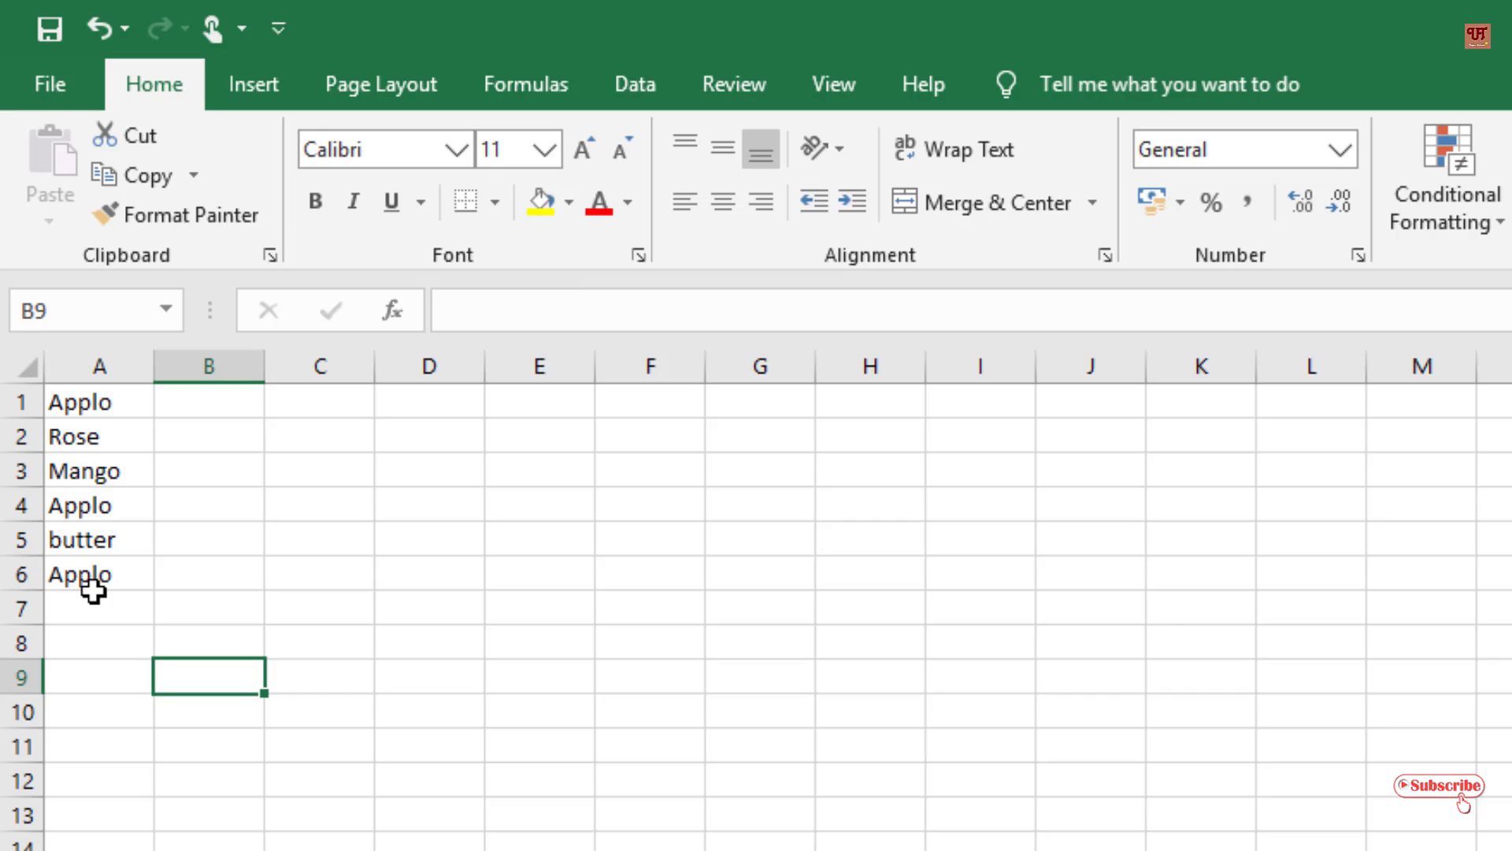
mouse_move(106, 539)
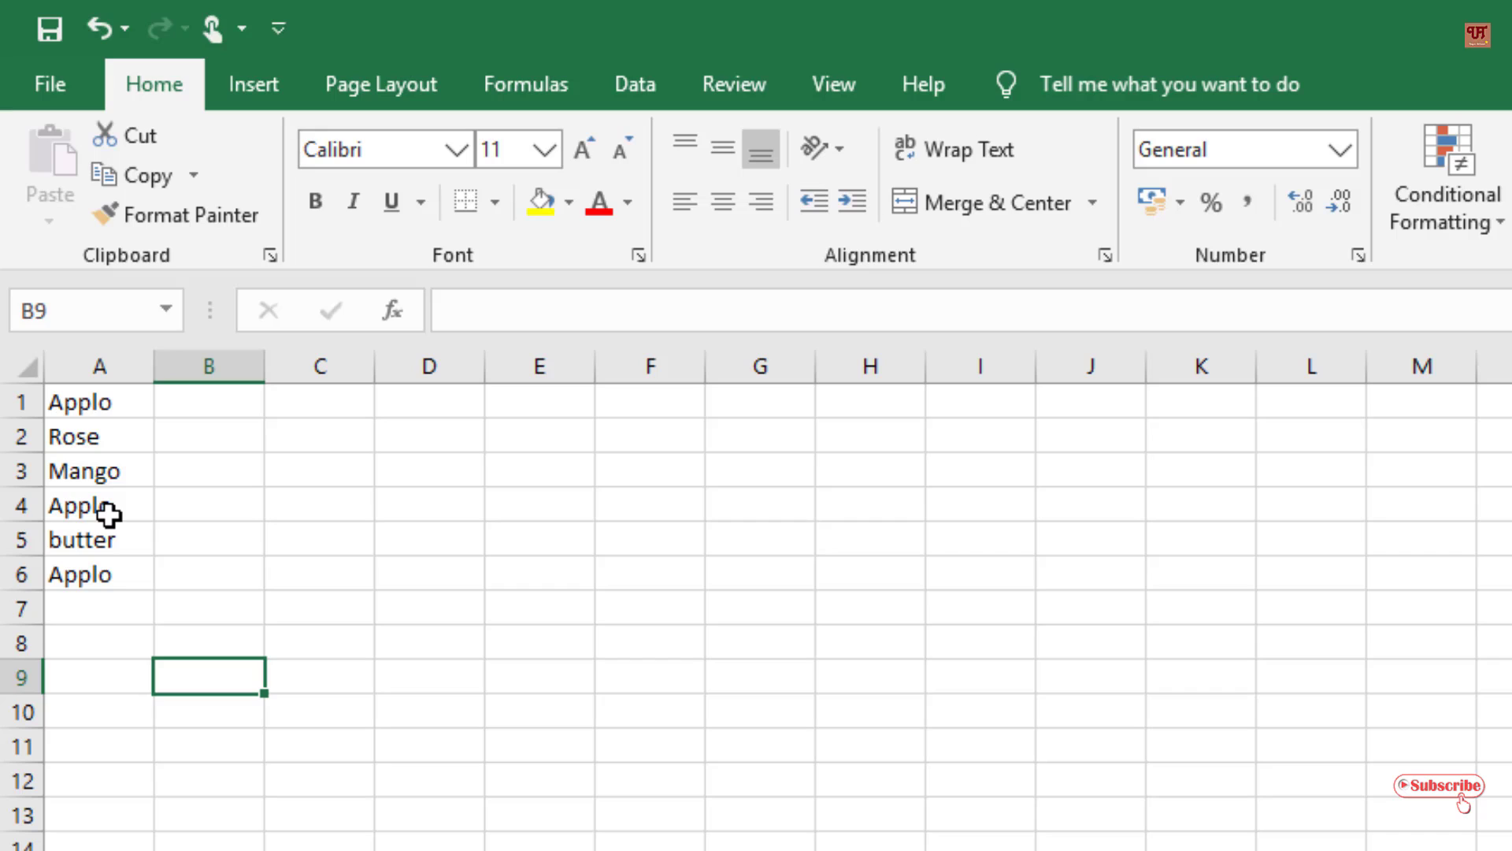
click(96, 504)
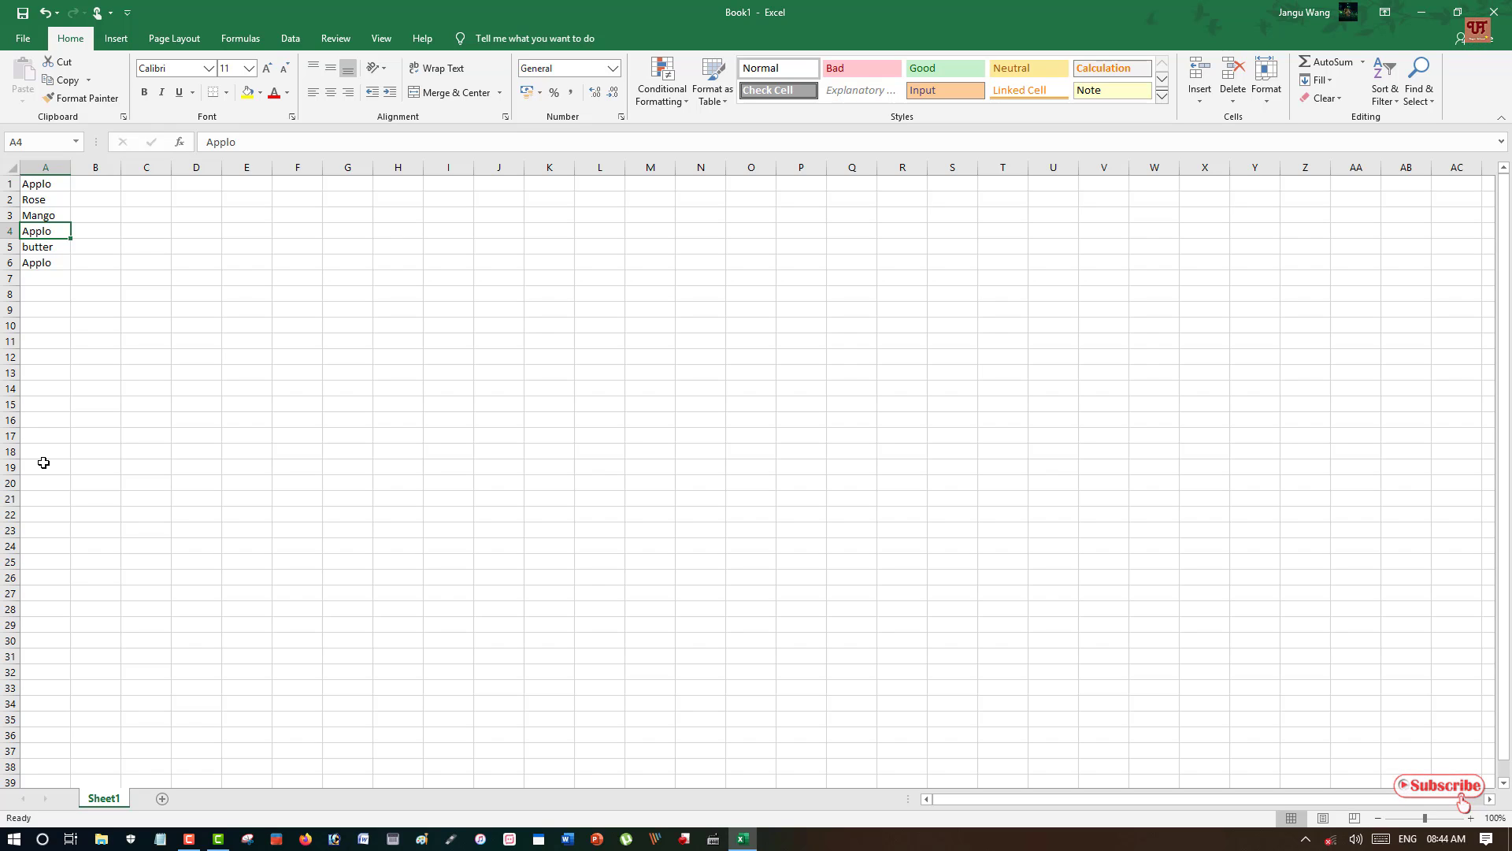
Step: Bring up the Find and Replace dialog on its Replace tab
key(ctrl+f)
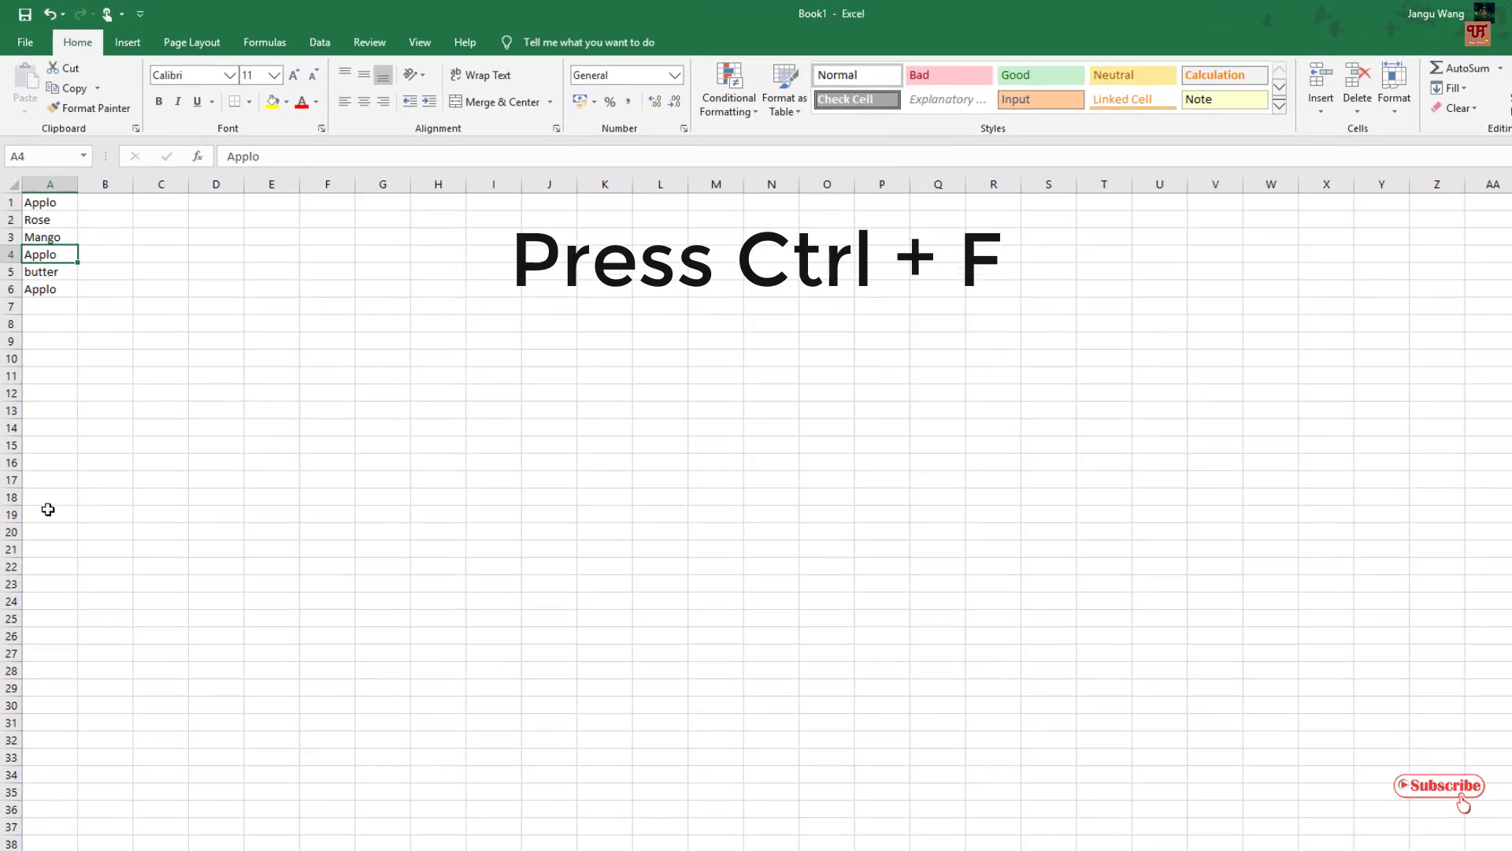
key(ctrl+f)
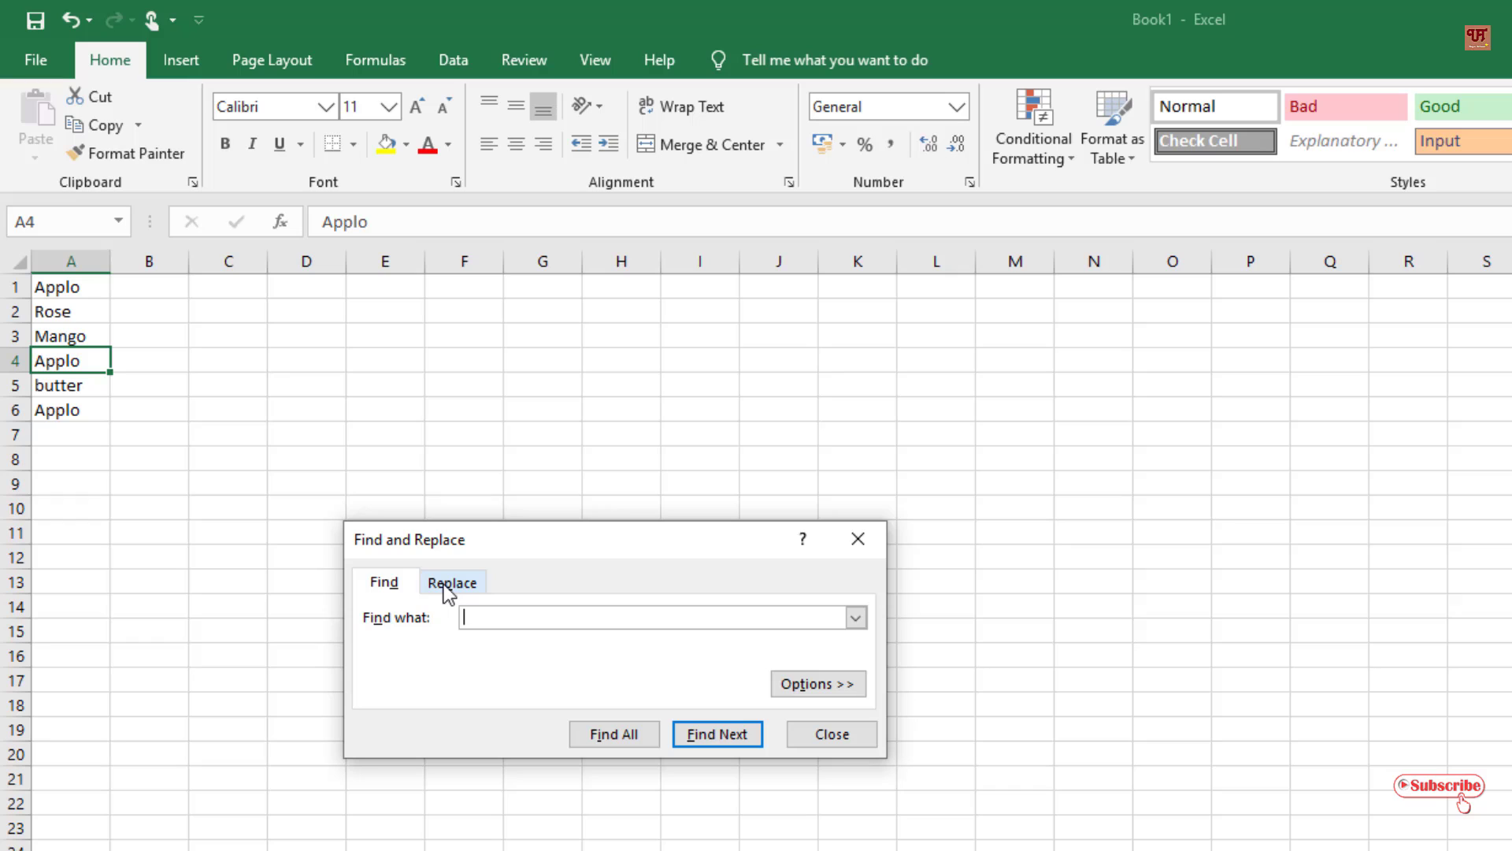
click(453, 581)
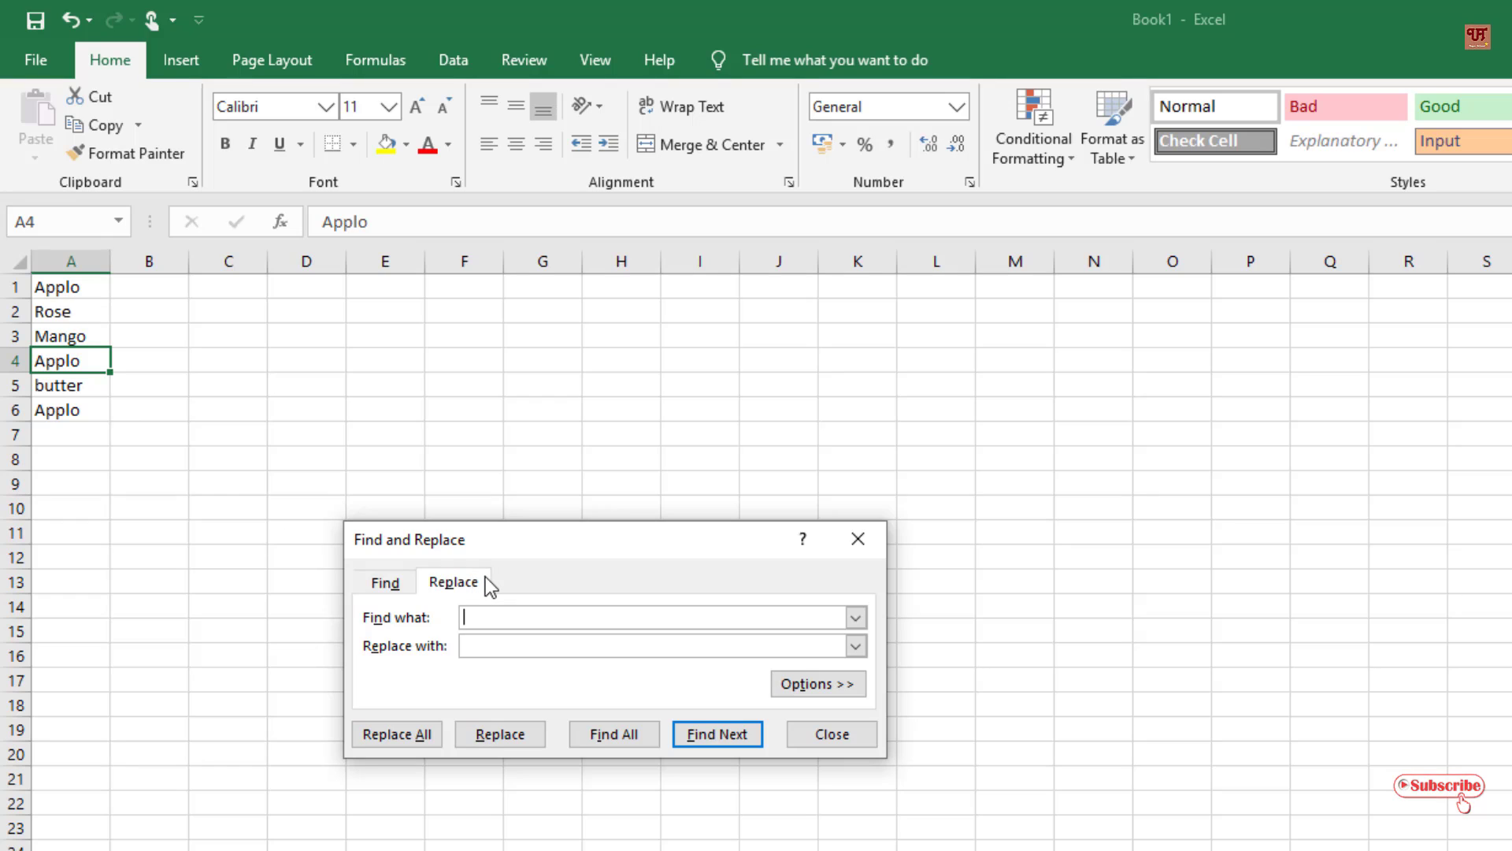
Step: Set Applo as the search text and Apple as the replacement
text(Applo)
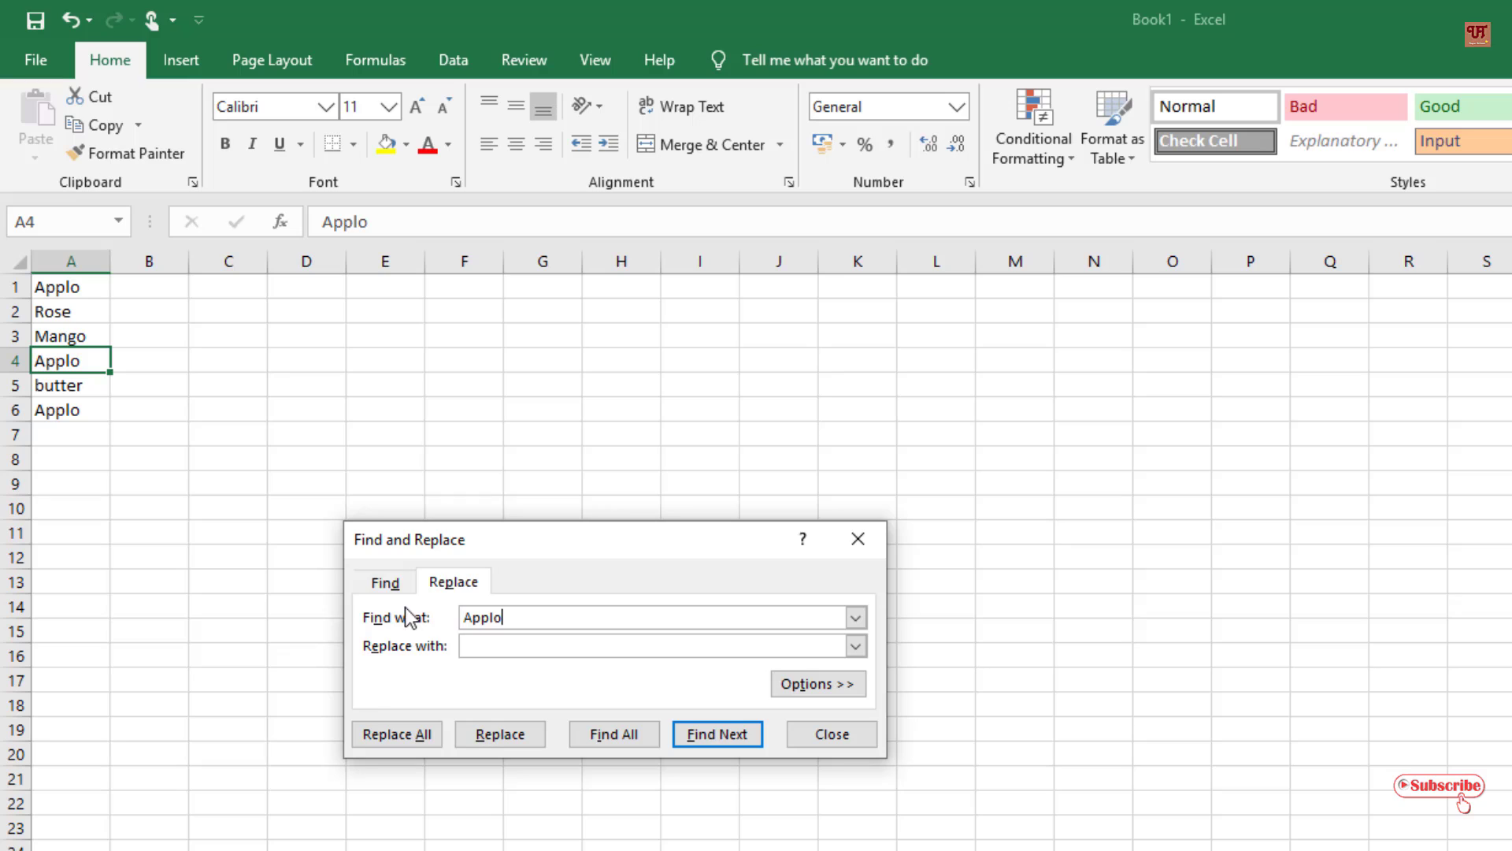
mouse_move(441, 665)
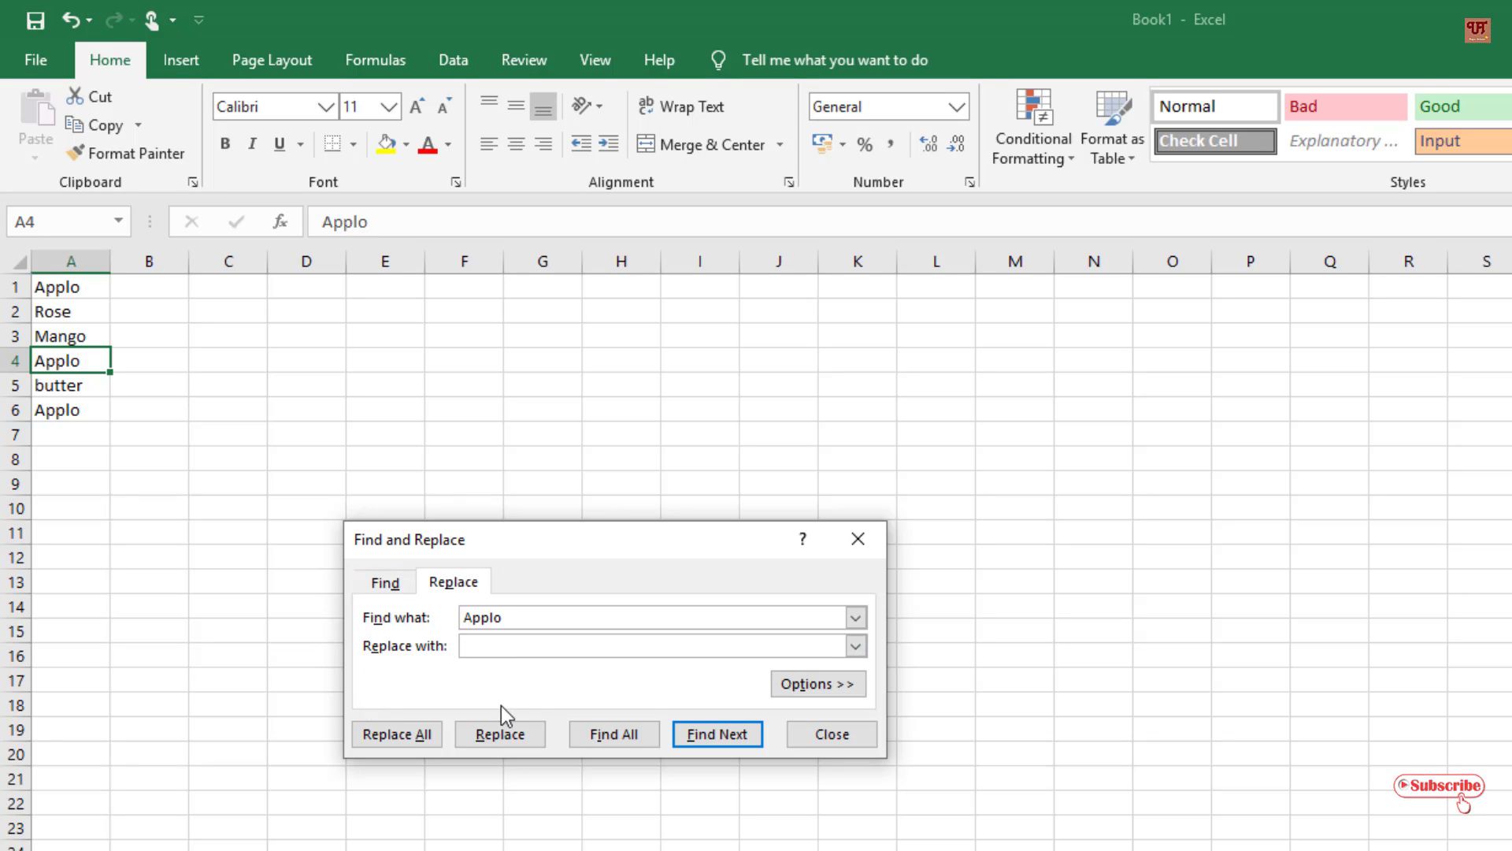
text(A)
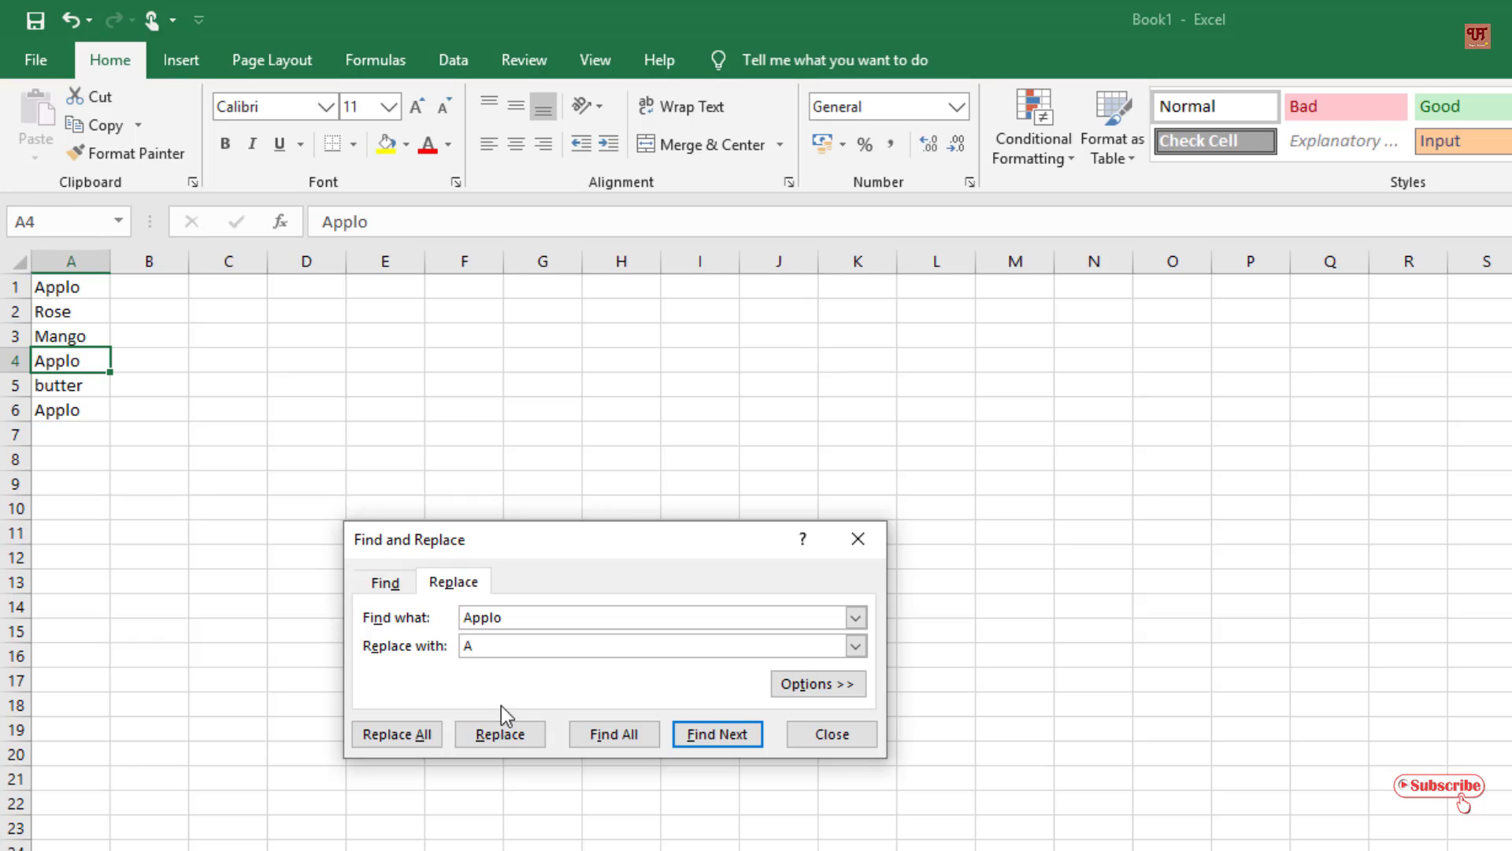
text(pple)
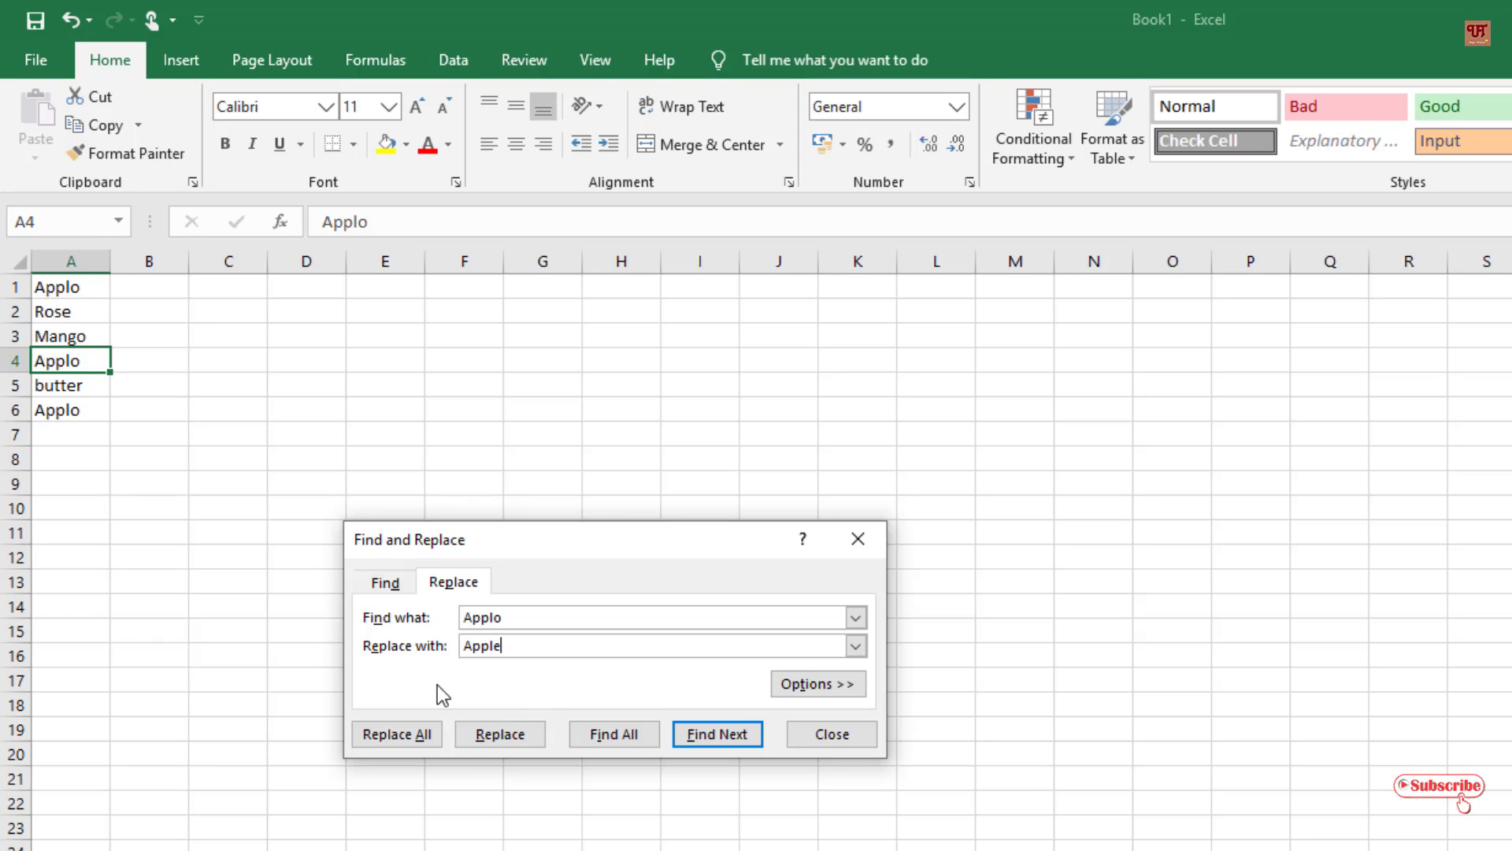
mouse_move(493, 680)
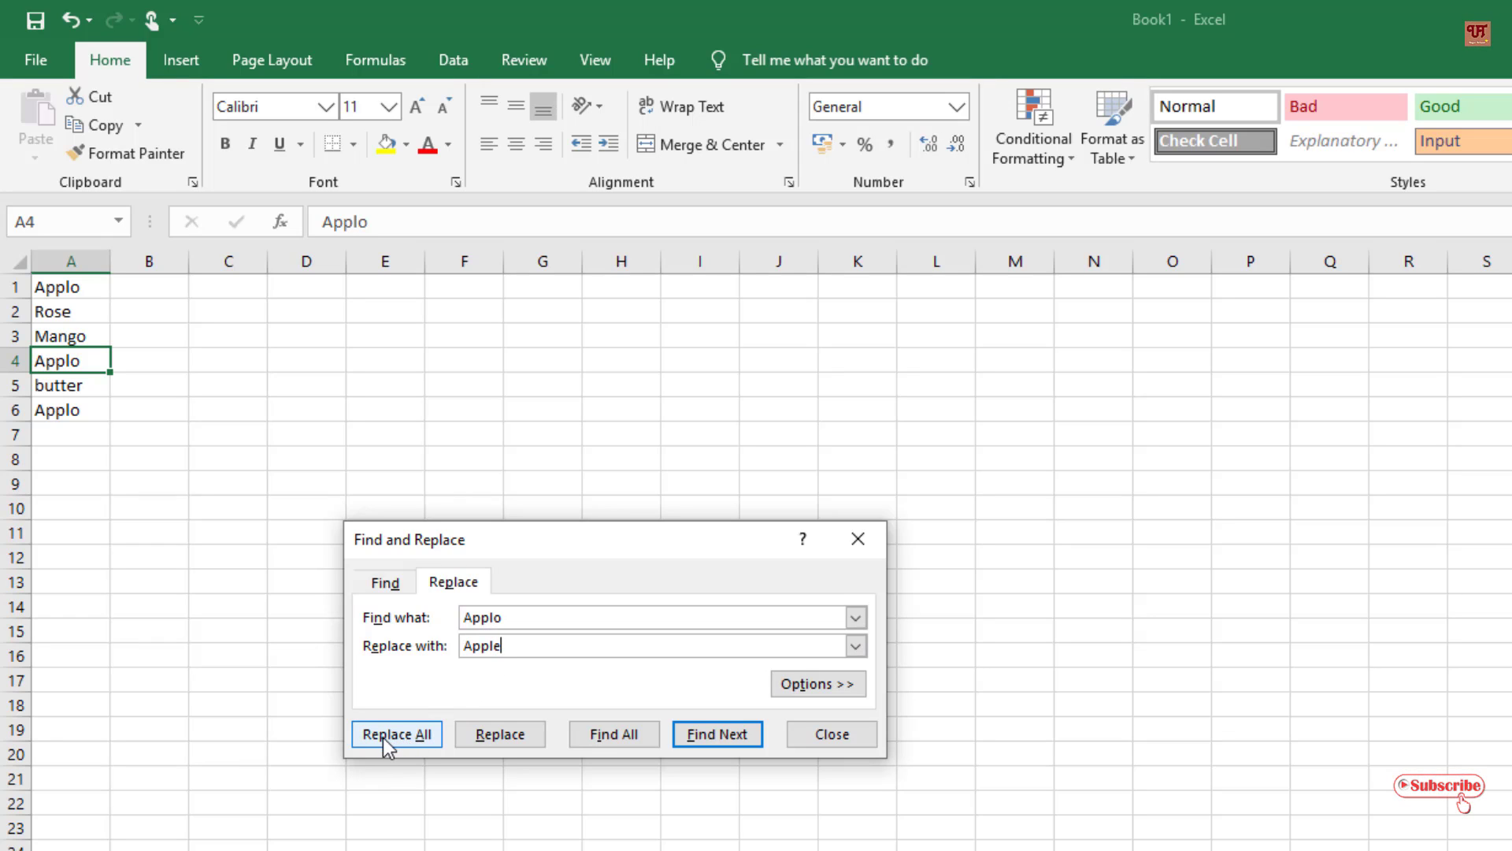
Step: Replace all three Applo entries with Apple and acknowledge the 3-replacements message
click(394, 734)
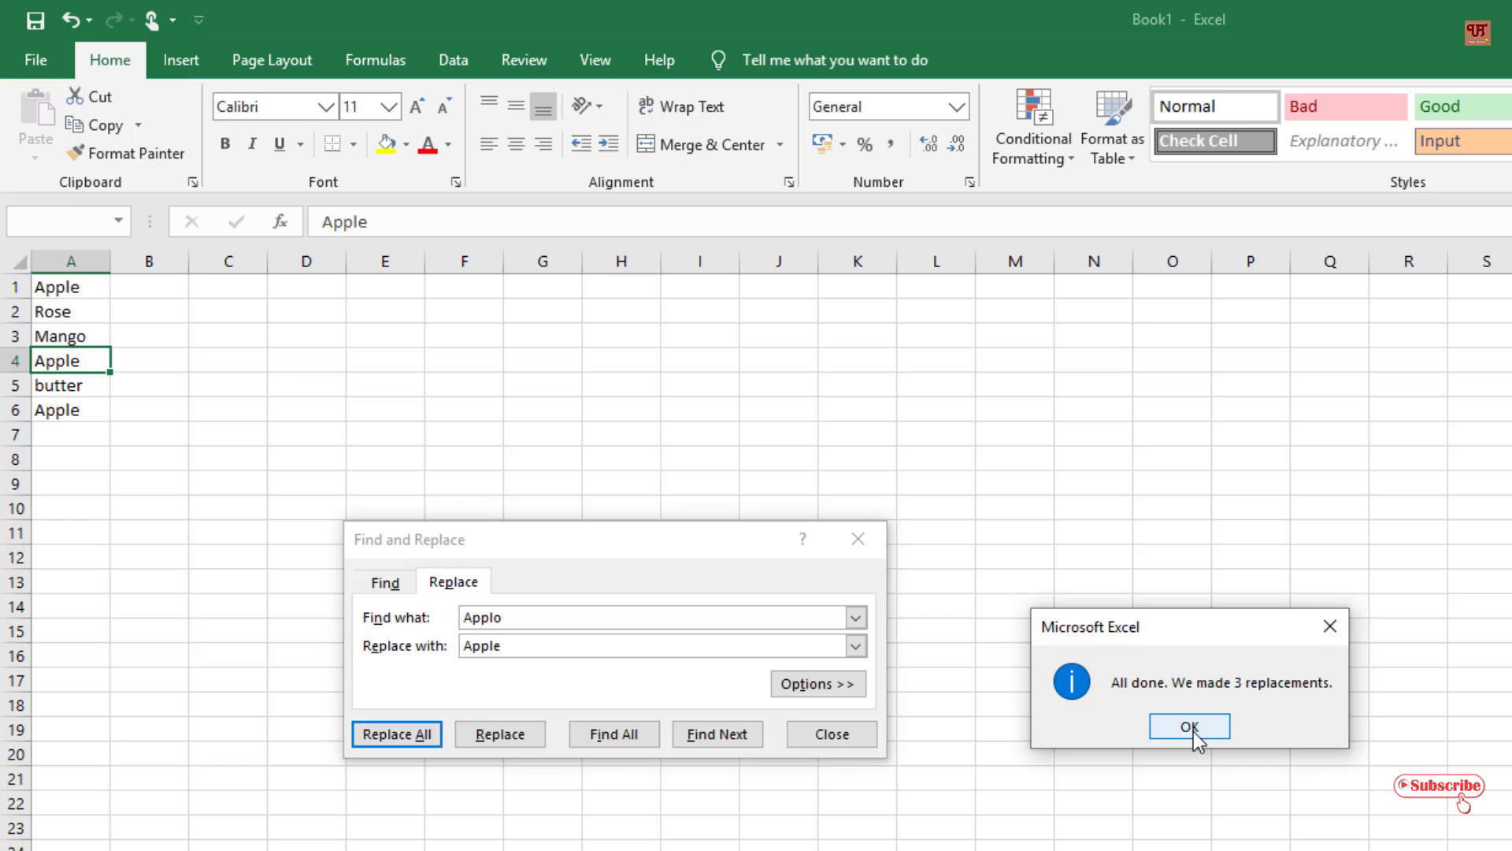
click(1188, 725)
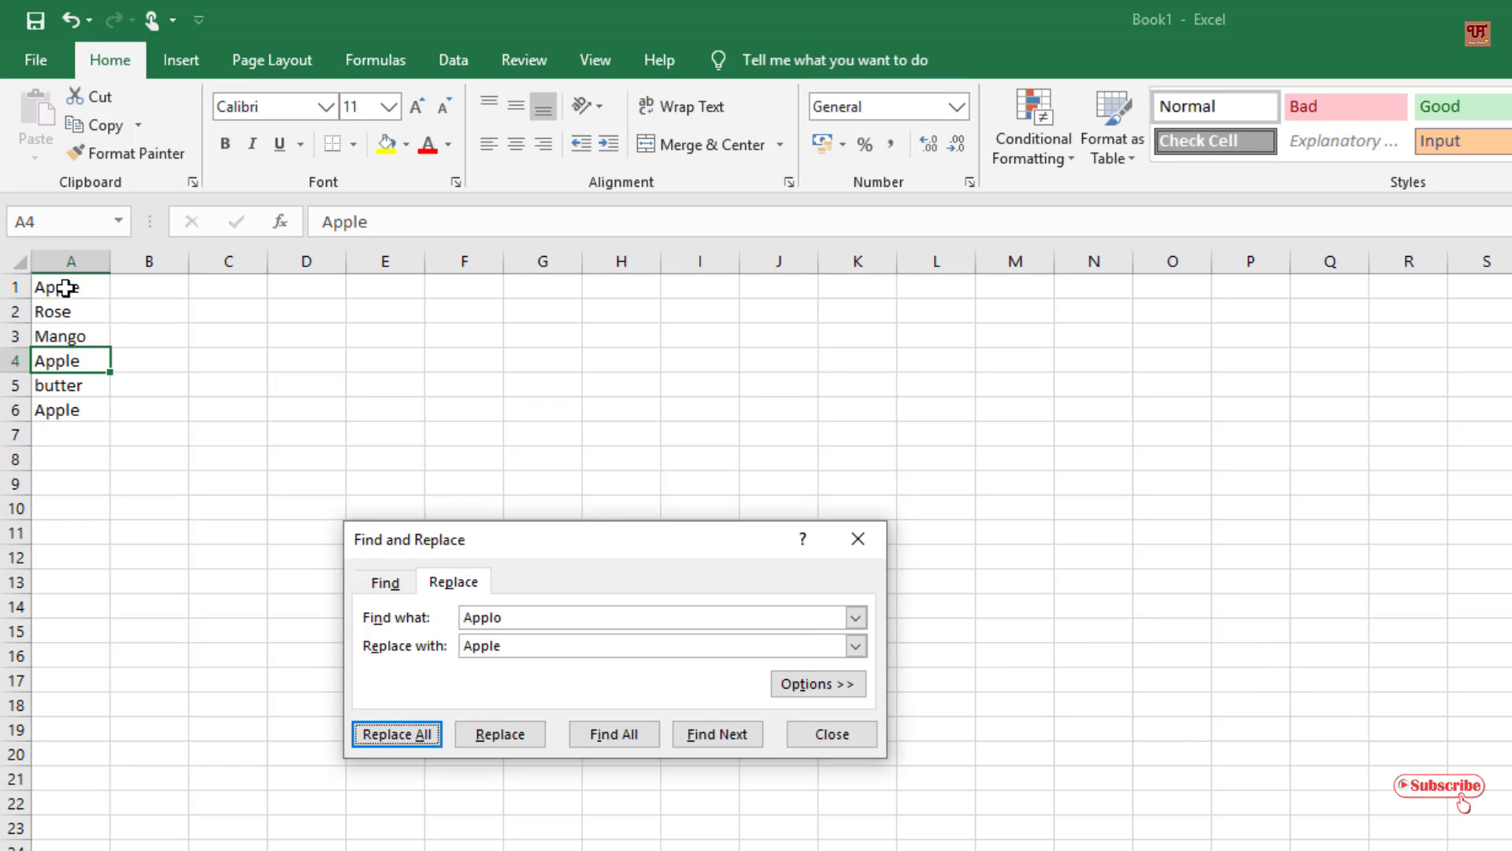
click(395, 734)
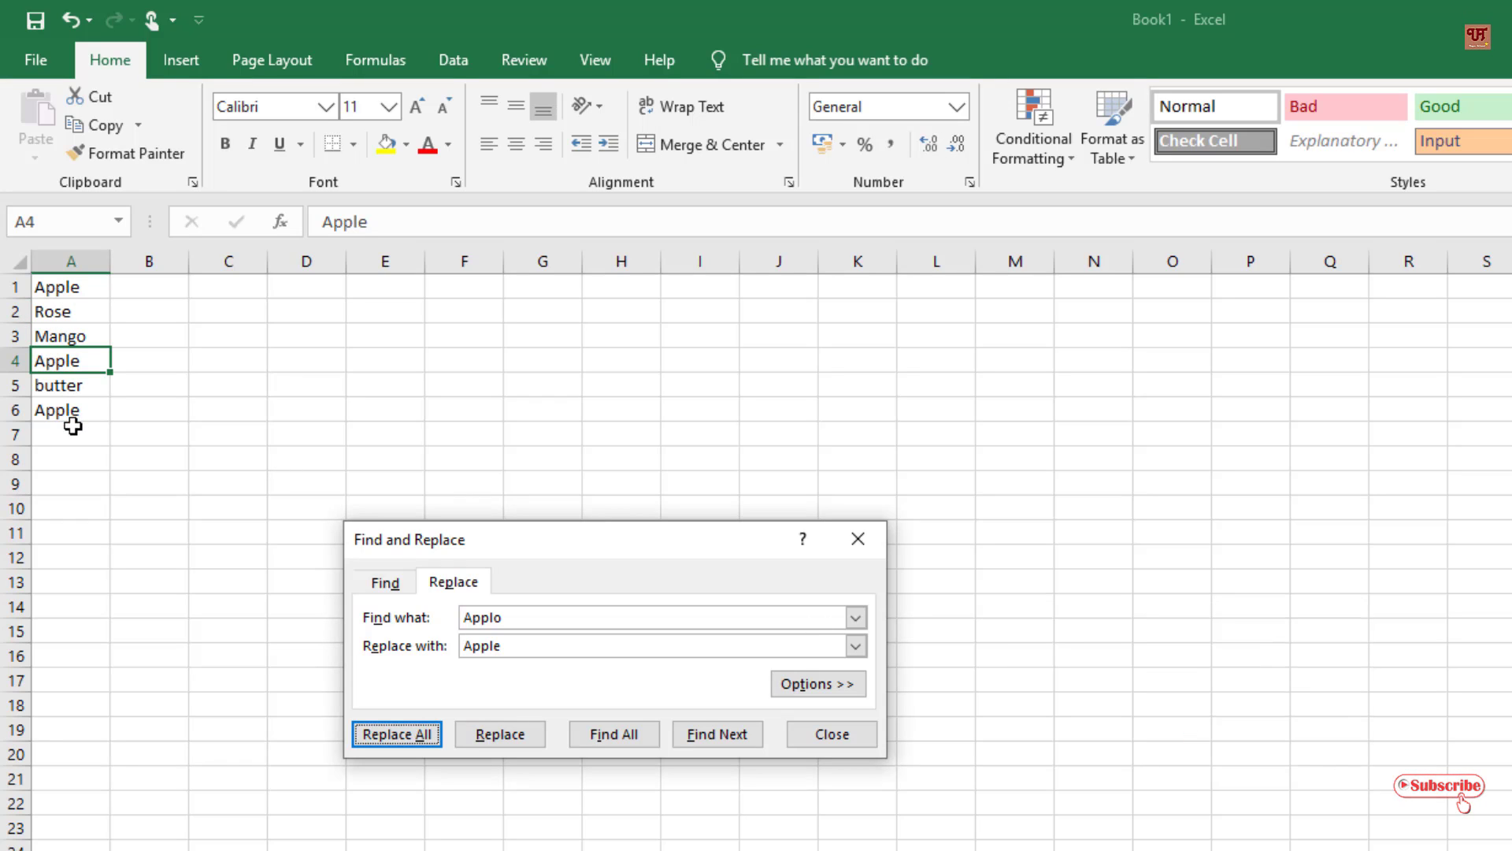
mouse_move(327, 512)
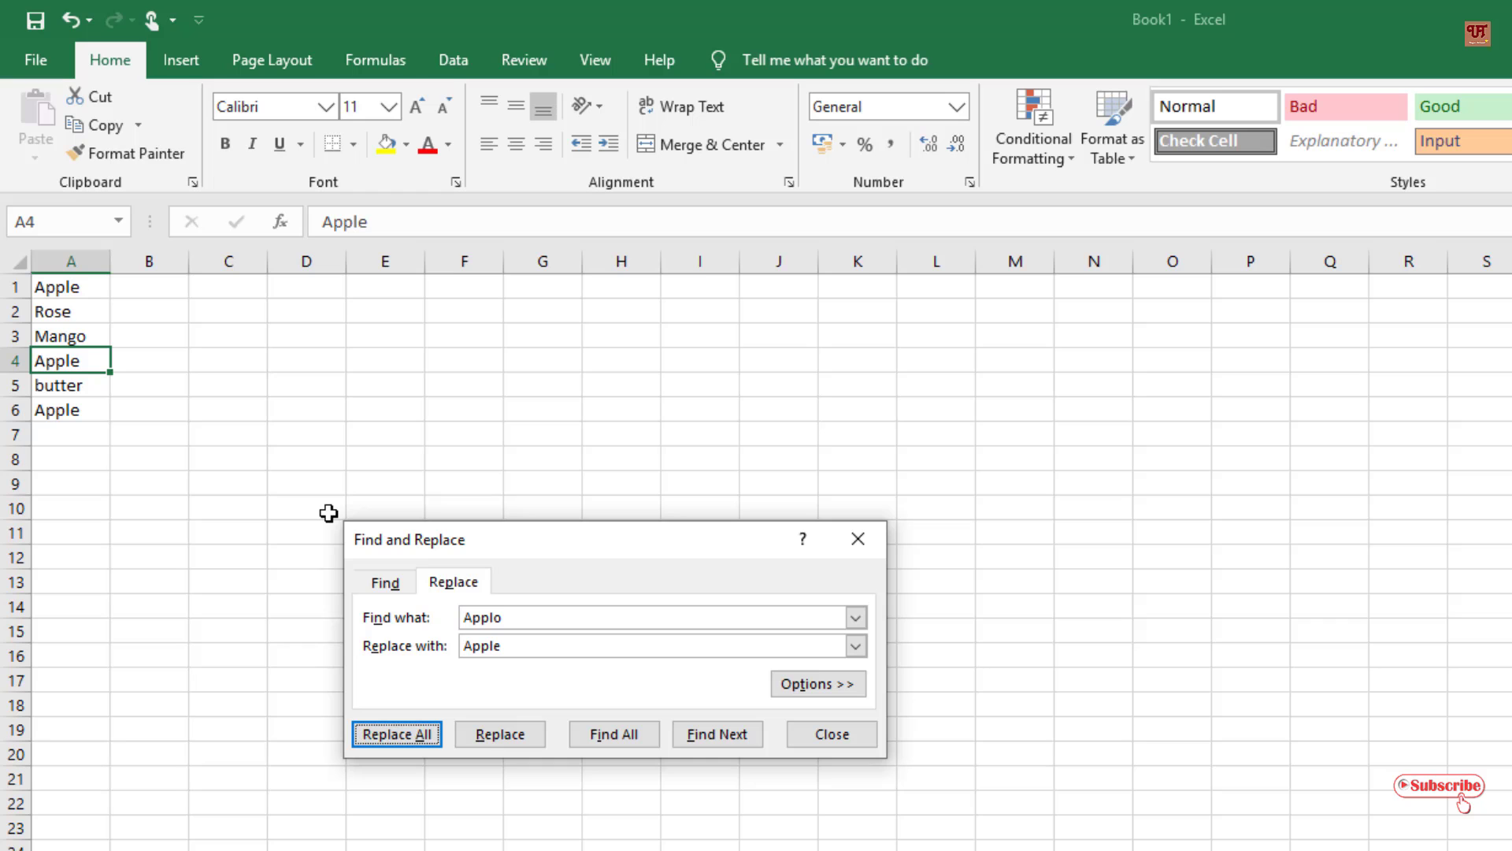
mouse_move(875, 549)
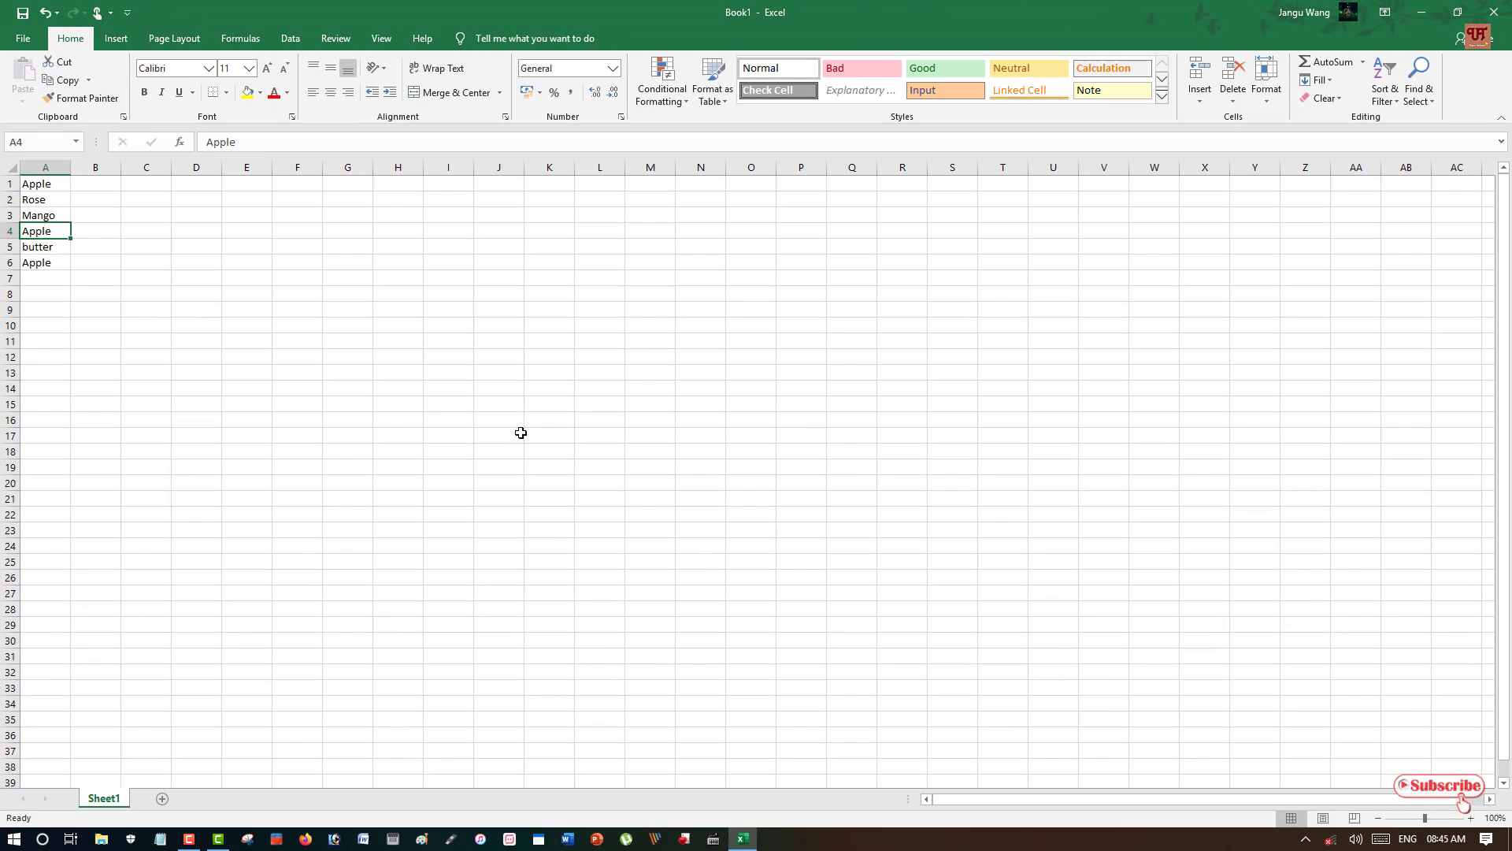
mouse_move(493, 380)
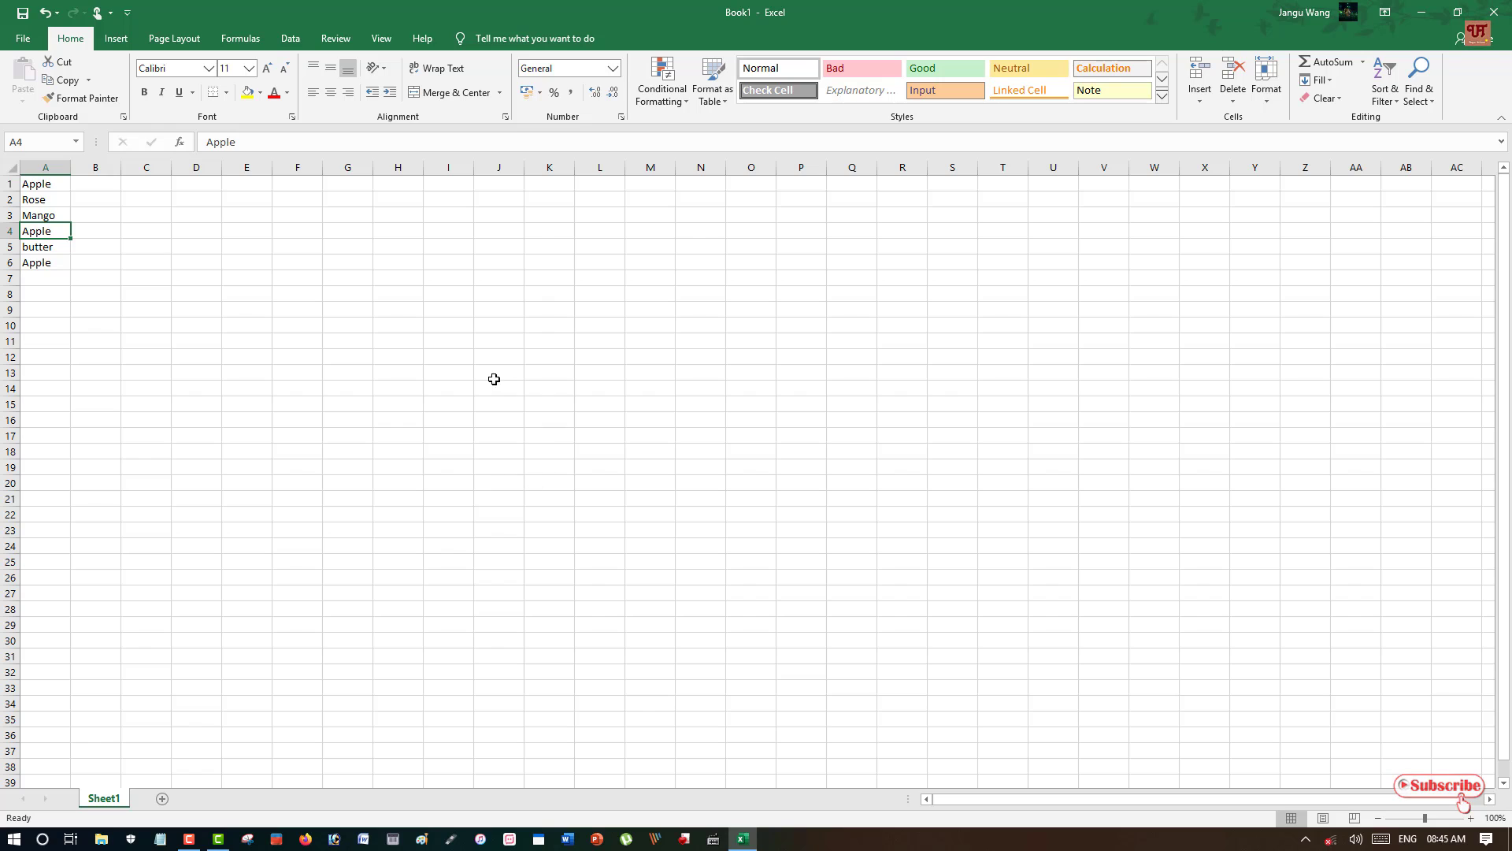
mouse_move(452, 398)
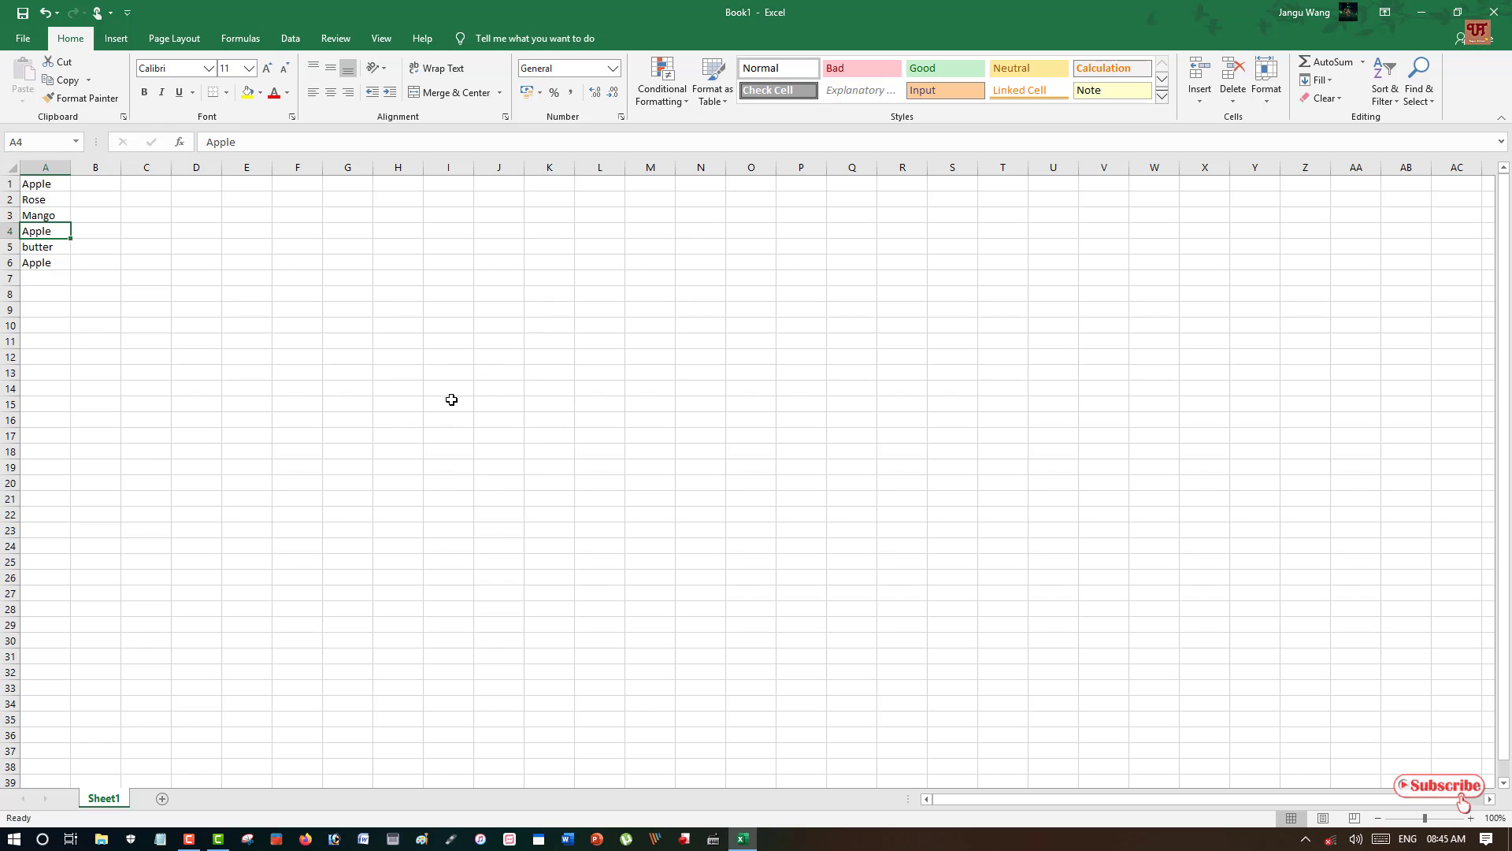
mouse_move(236, 353)
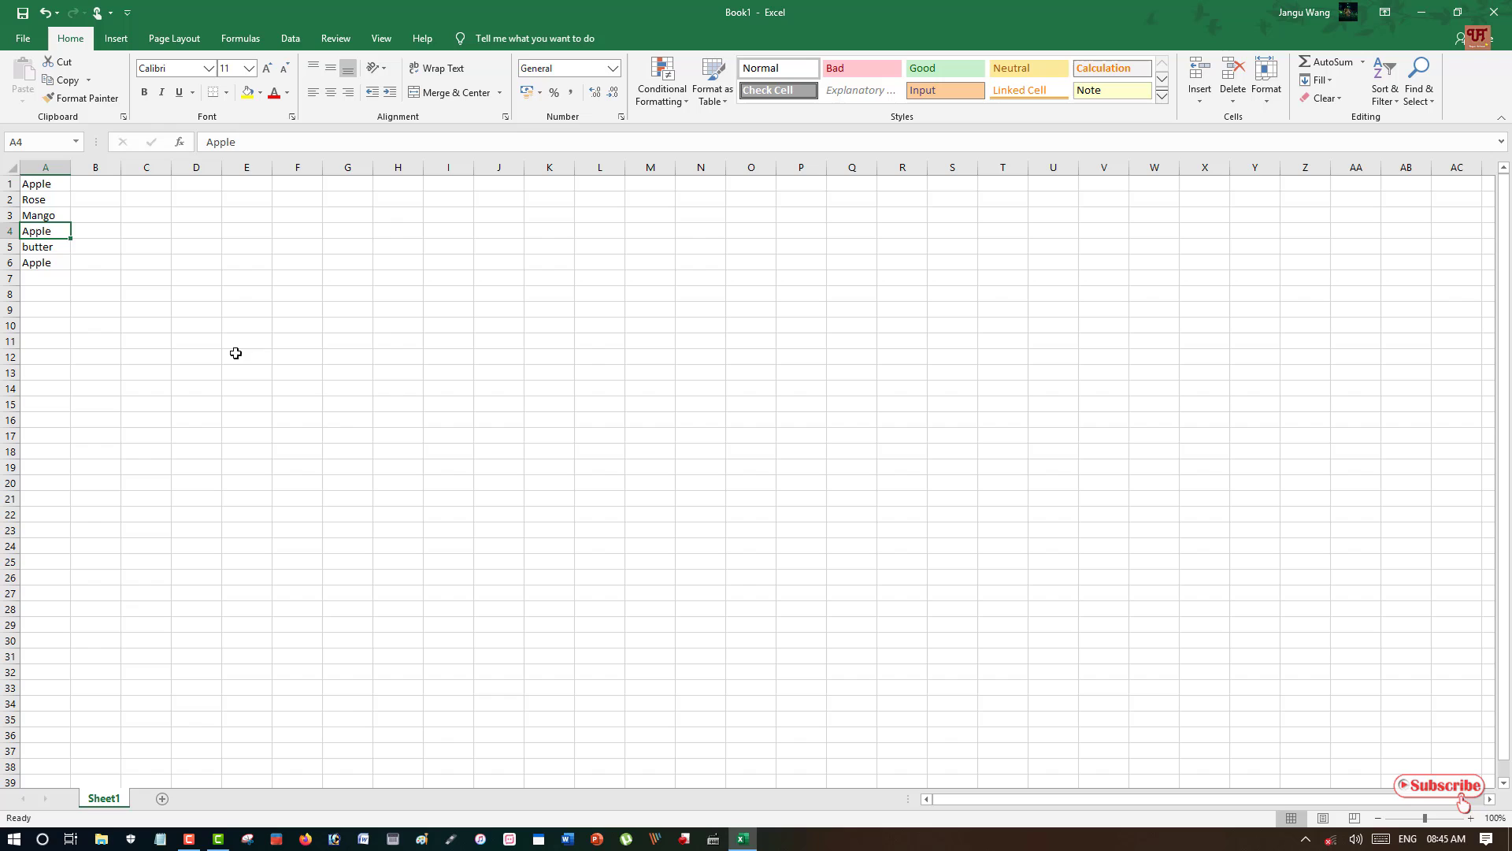
mouse_move(376, 444)
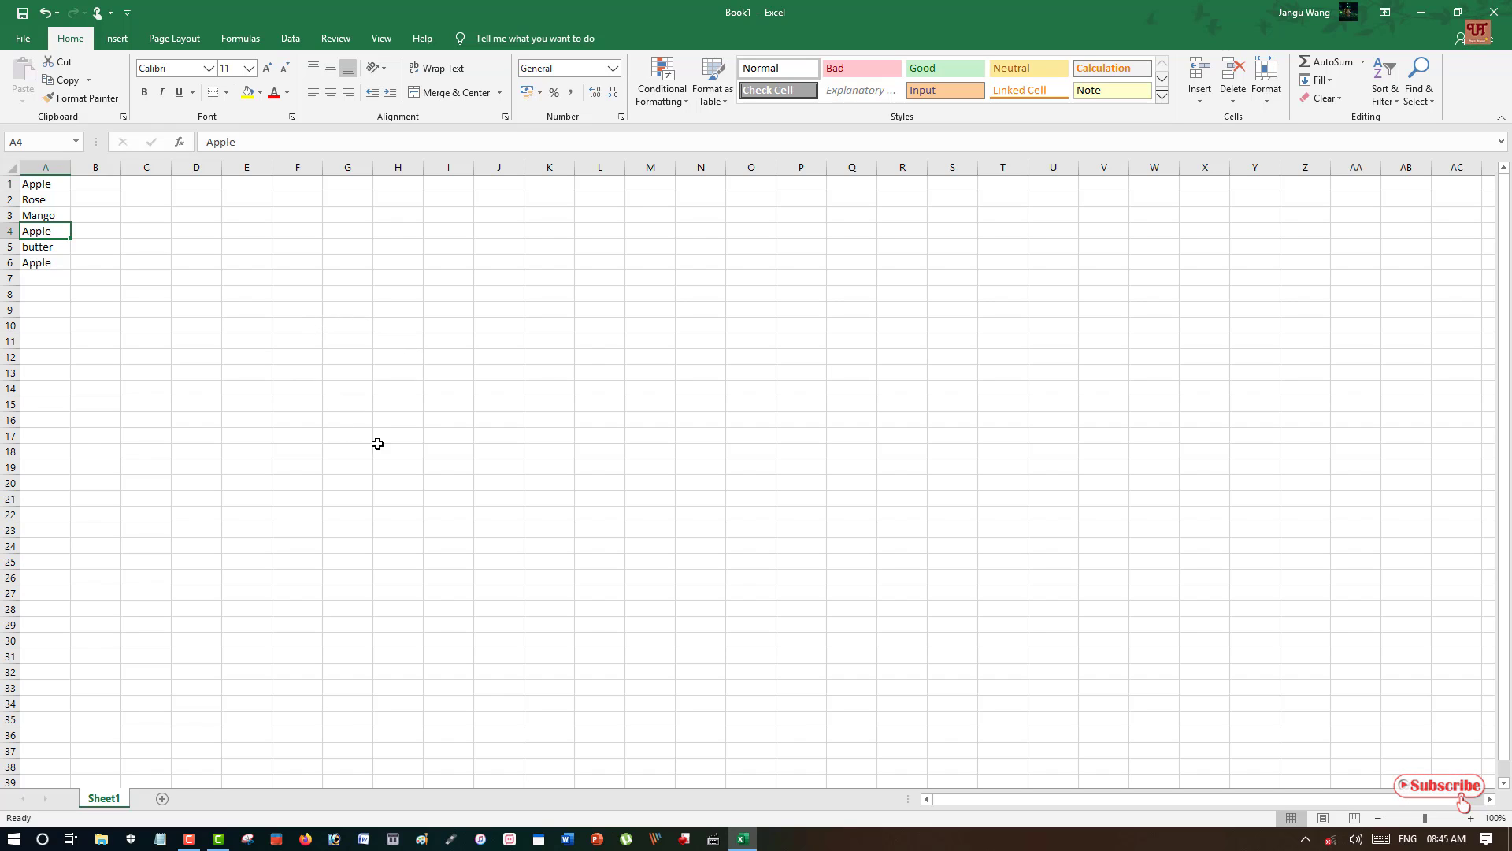
mouse_move(379, 460)
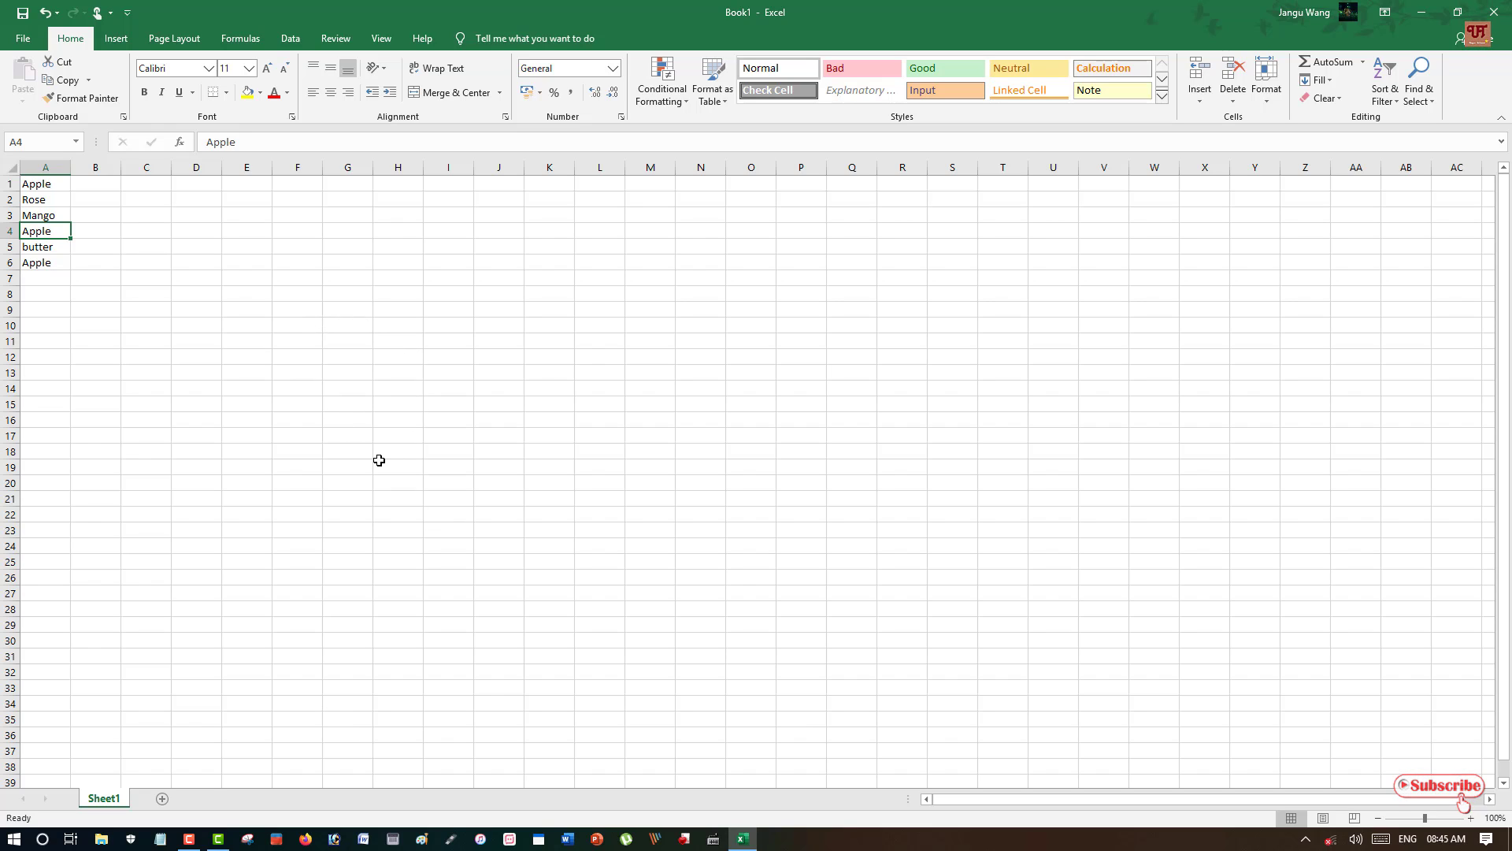
mouse_move(415, 392)
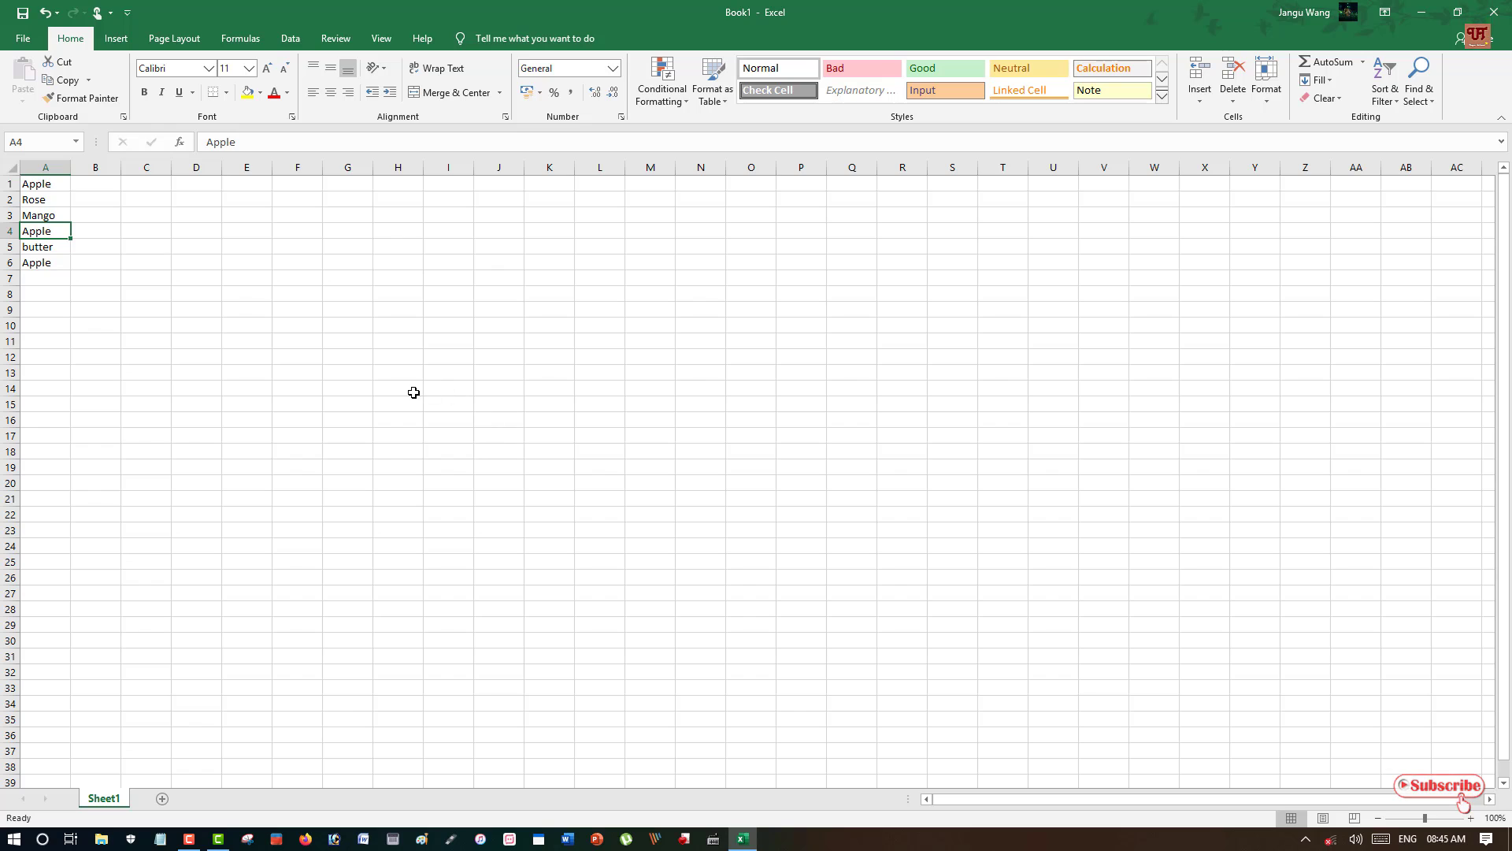